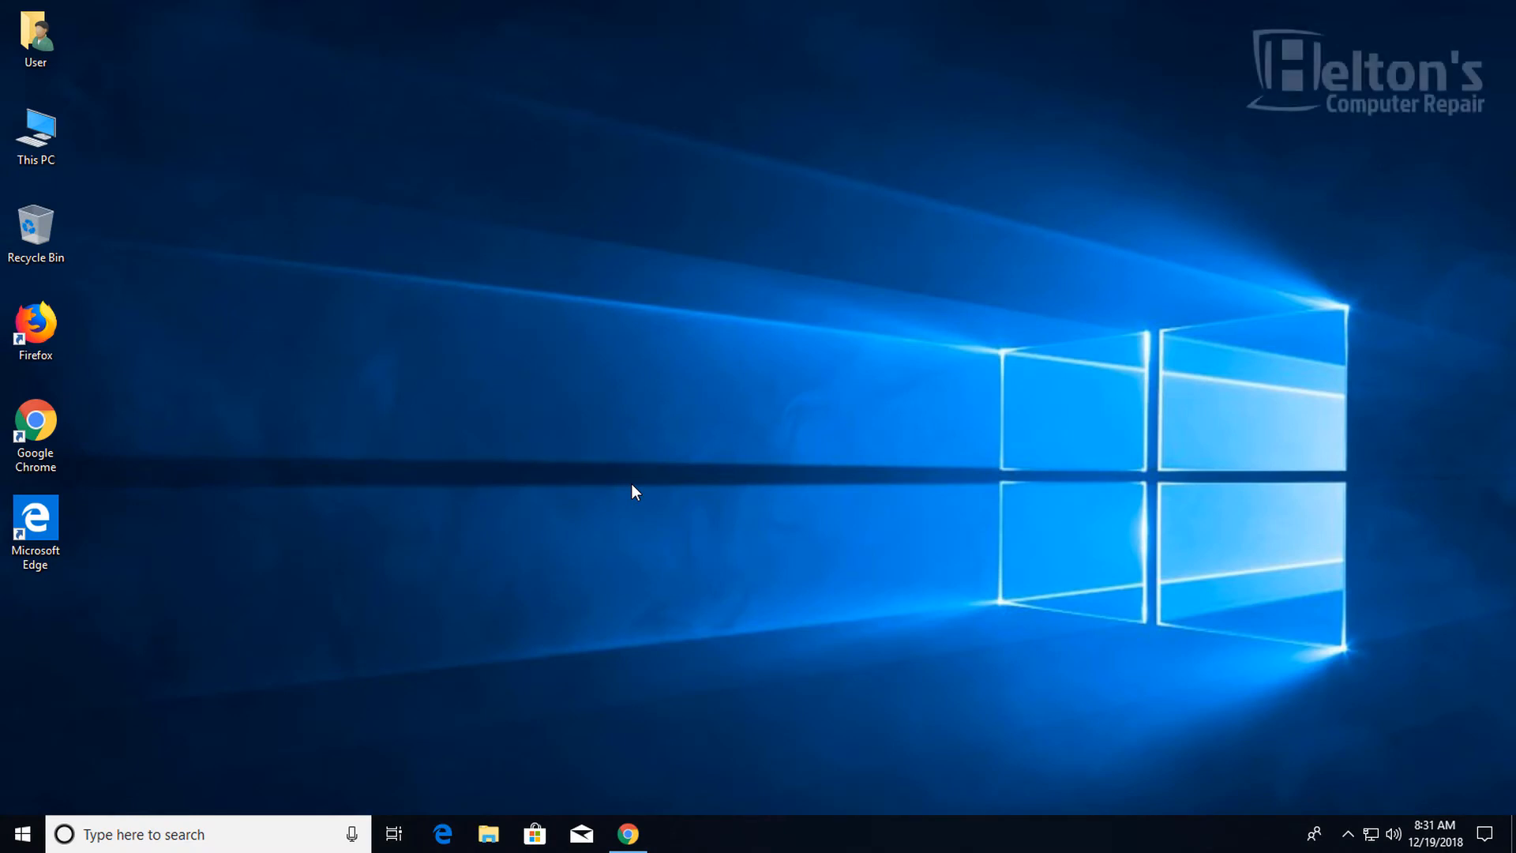
{"action": "mouse_move", "coordinate": [661, 453]}
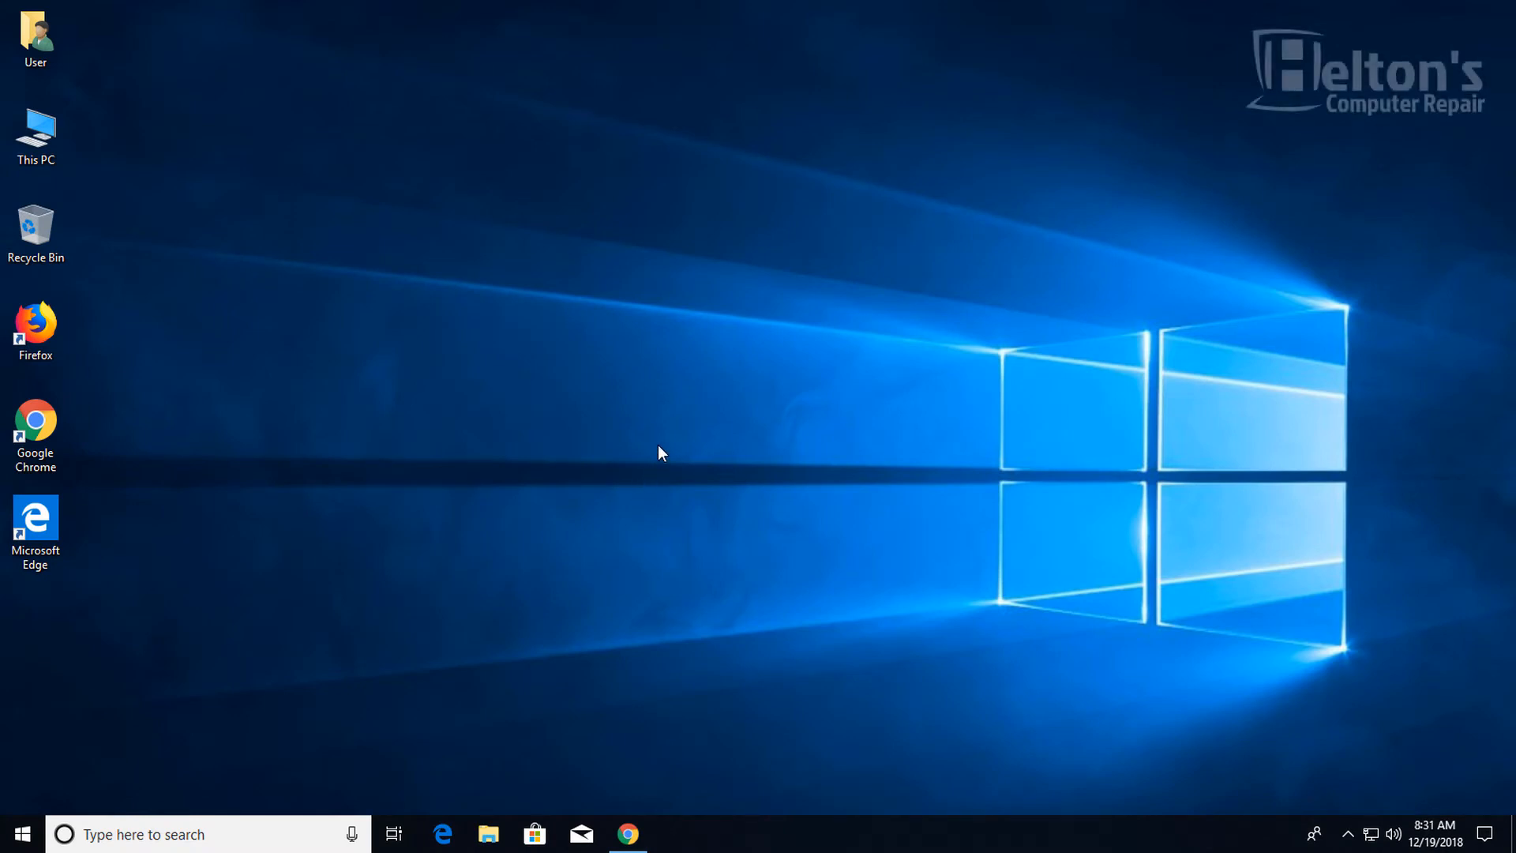
{"action": "mouse_move", "coordinate": [676, 410]}
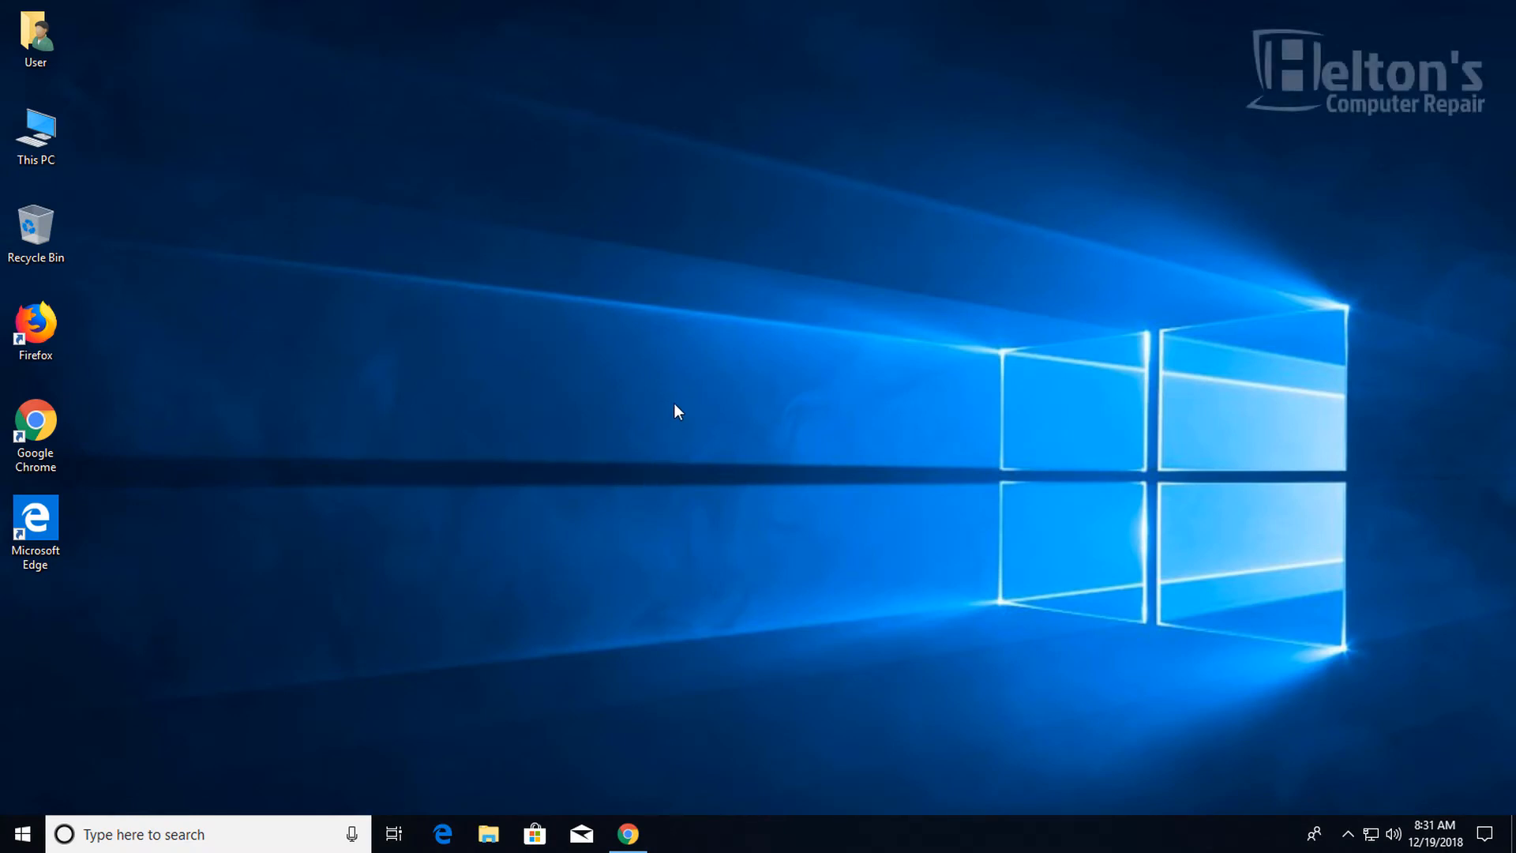
{"action": "mouse_move", "coordinate": [570, 423]}
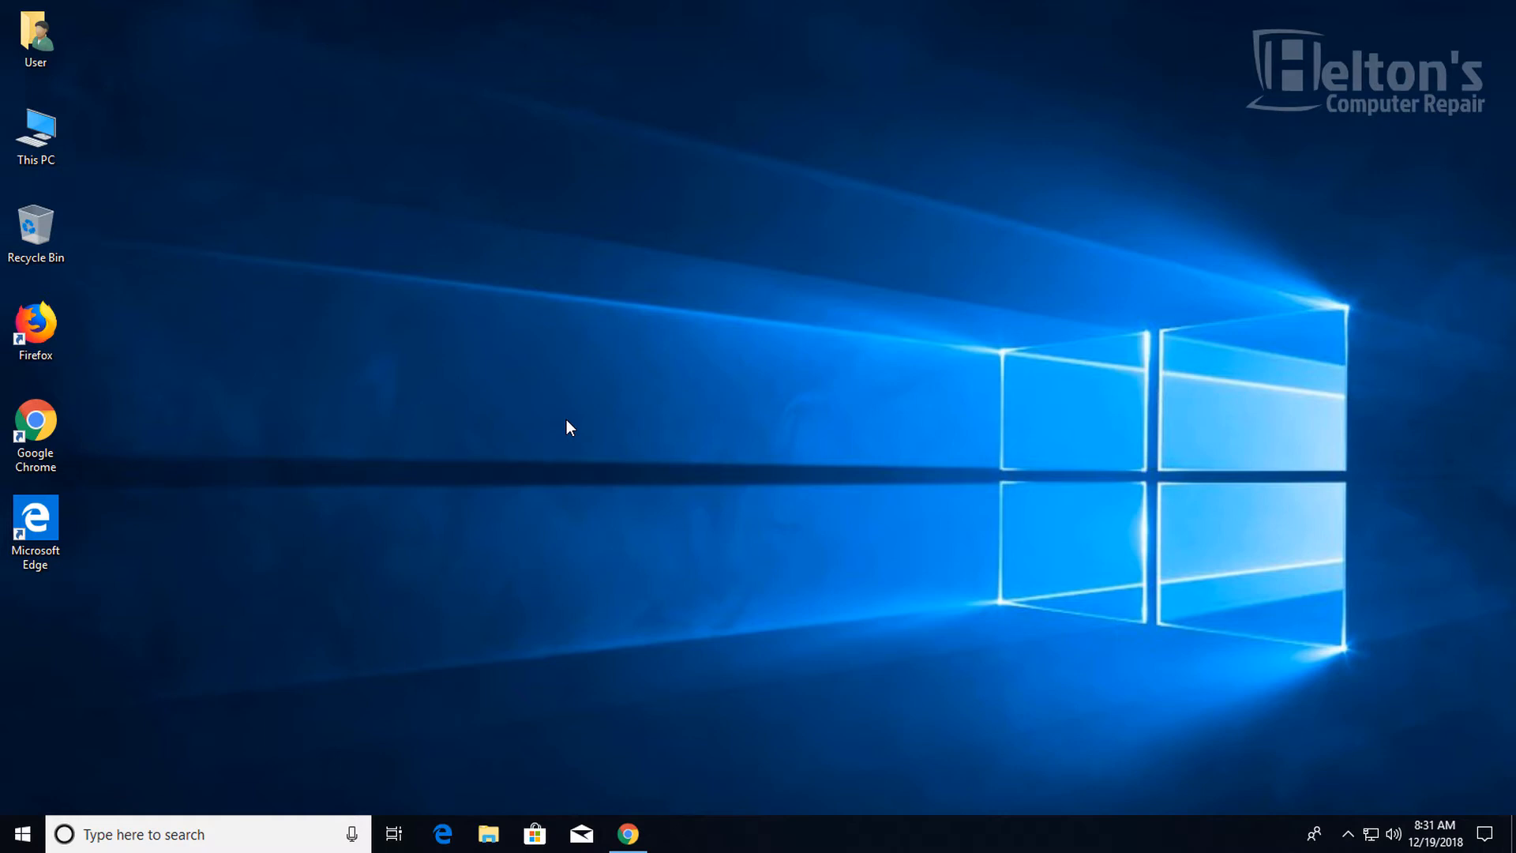
{"action": "mouse_move", "coordinate": [707, 420]}
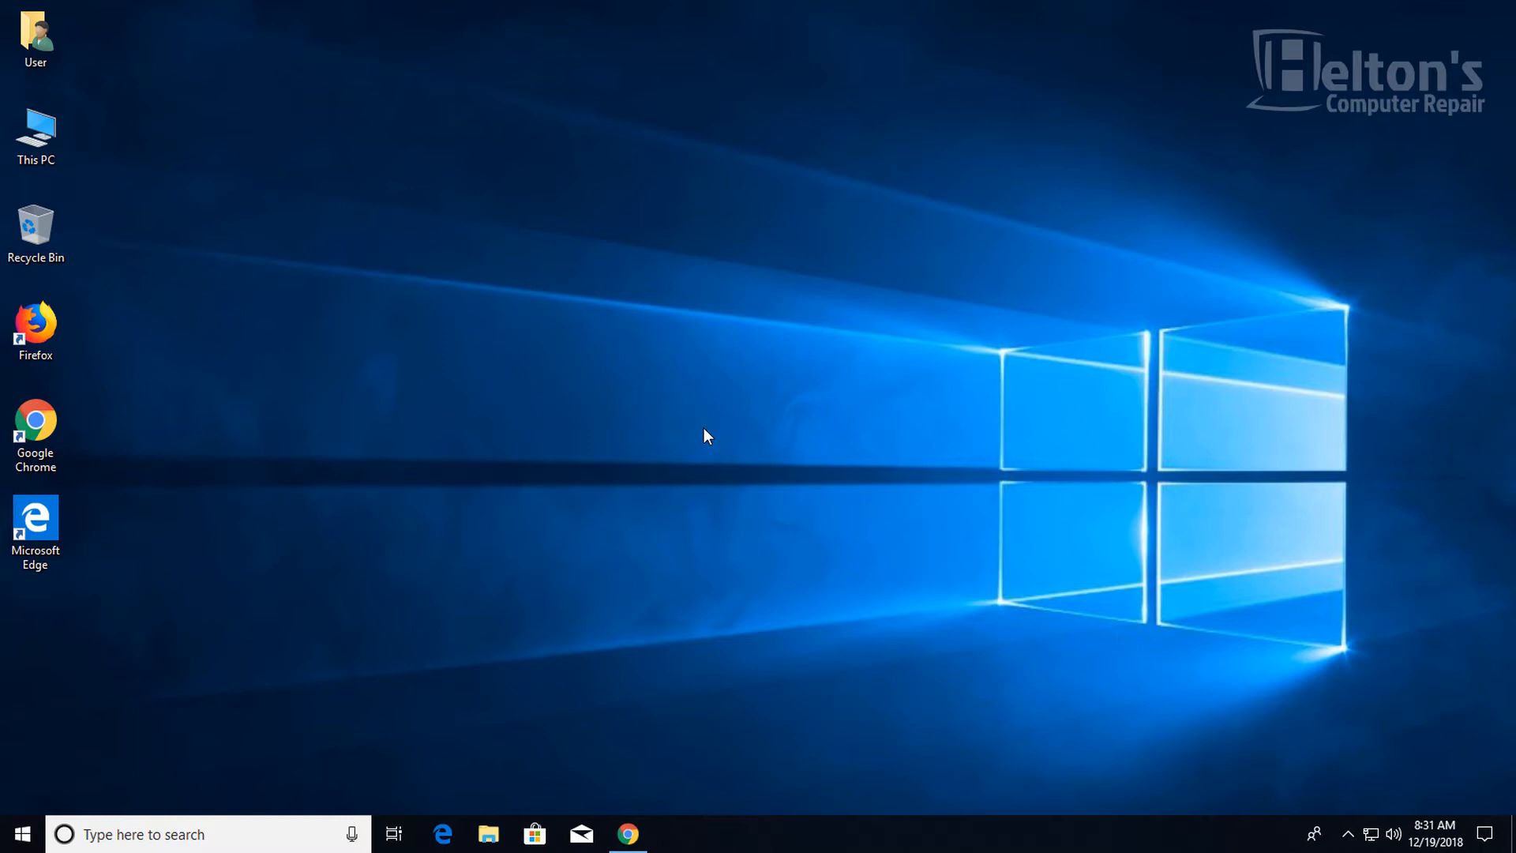
{"action": "mouse_move", "coordinate": [690, 425]}
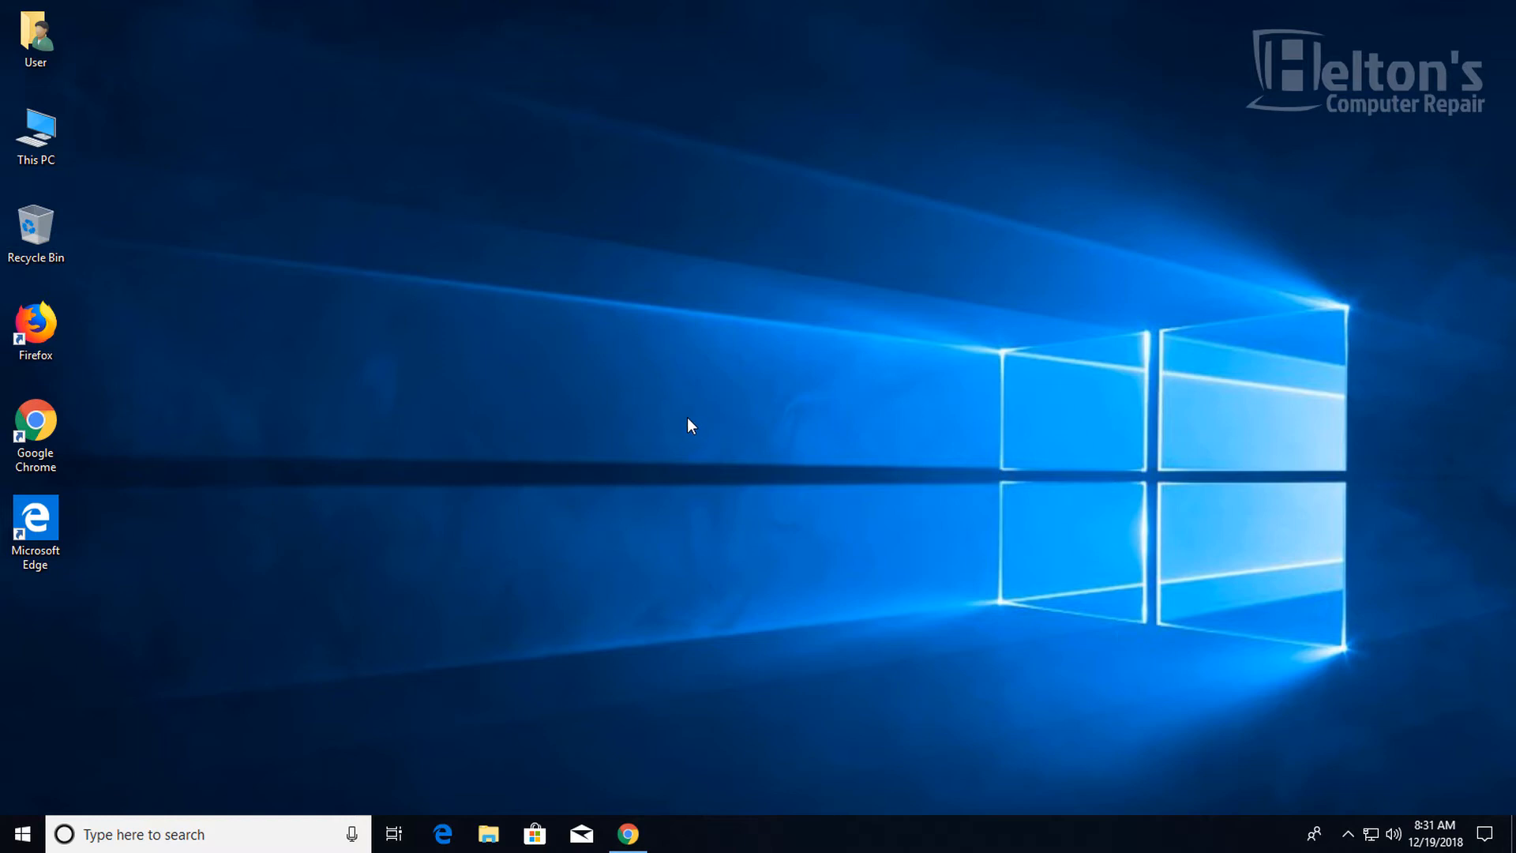
{"action": "mouse_move", "coordinate": [680, 447]}
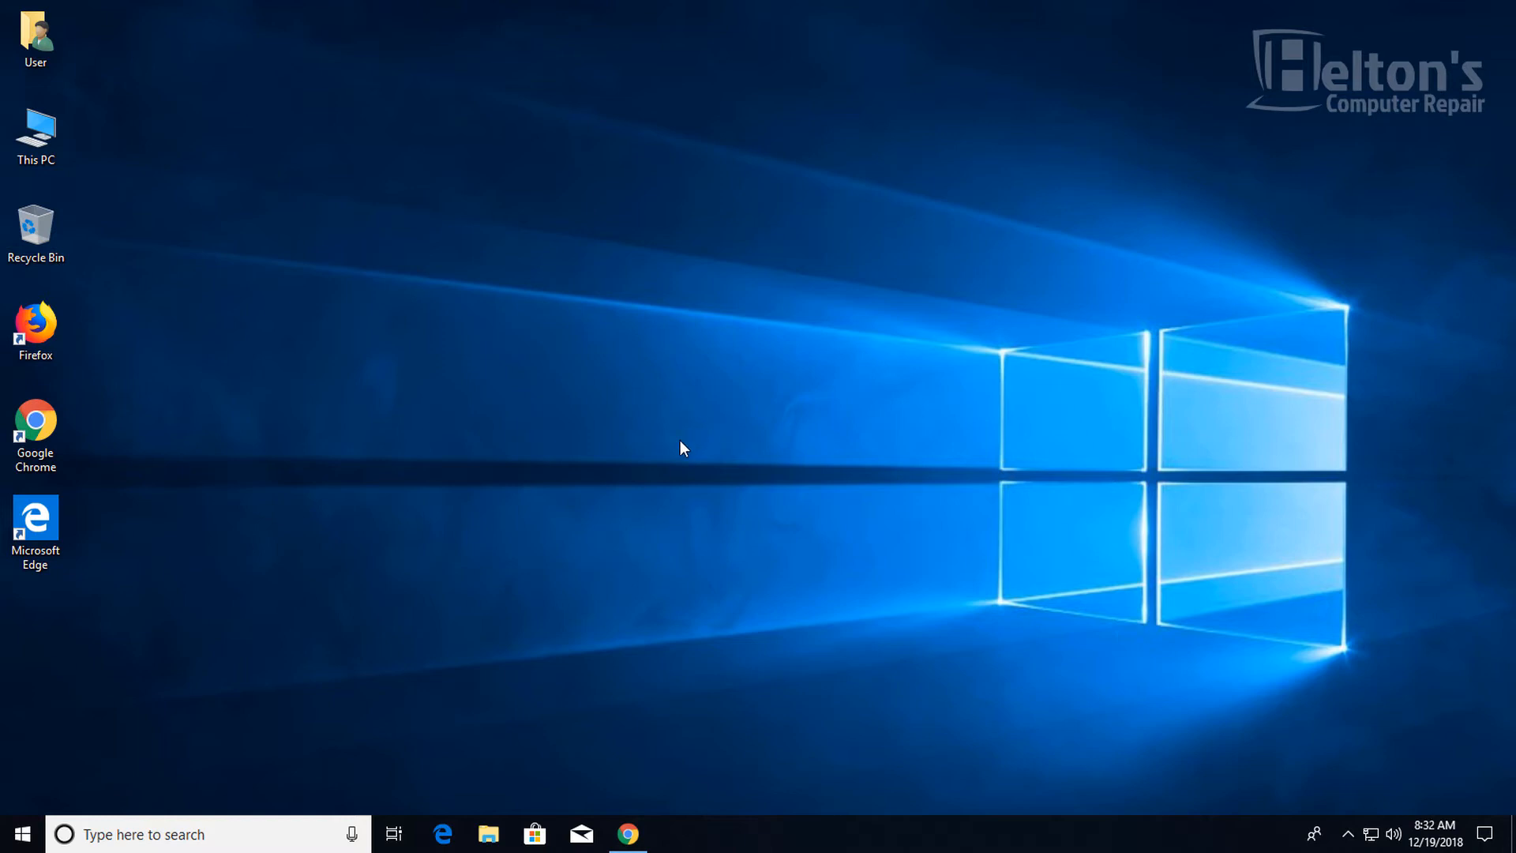
{"action": "mouse_move", "coordinate": [646, 581]}
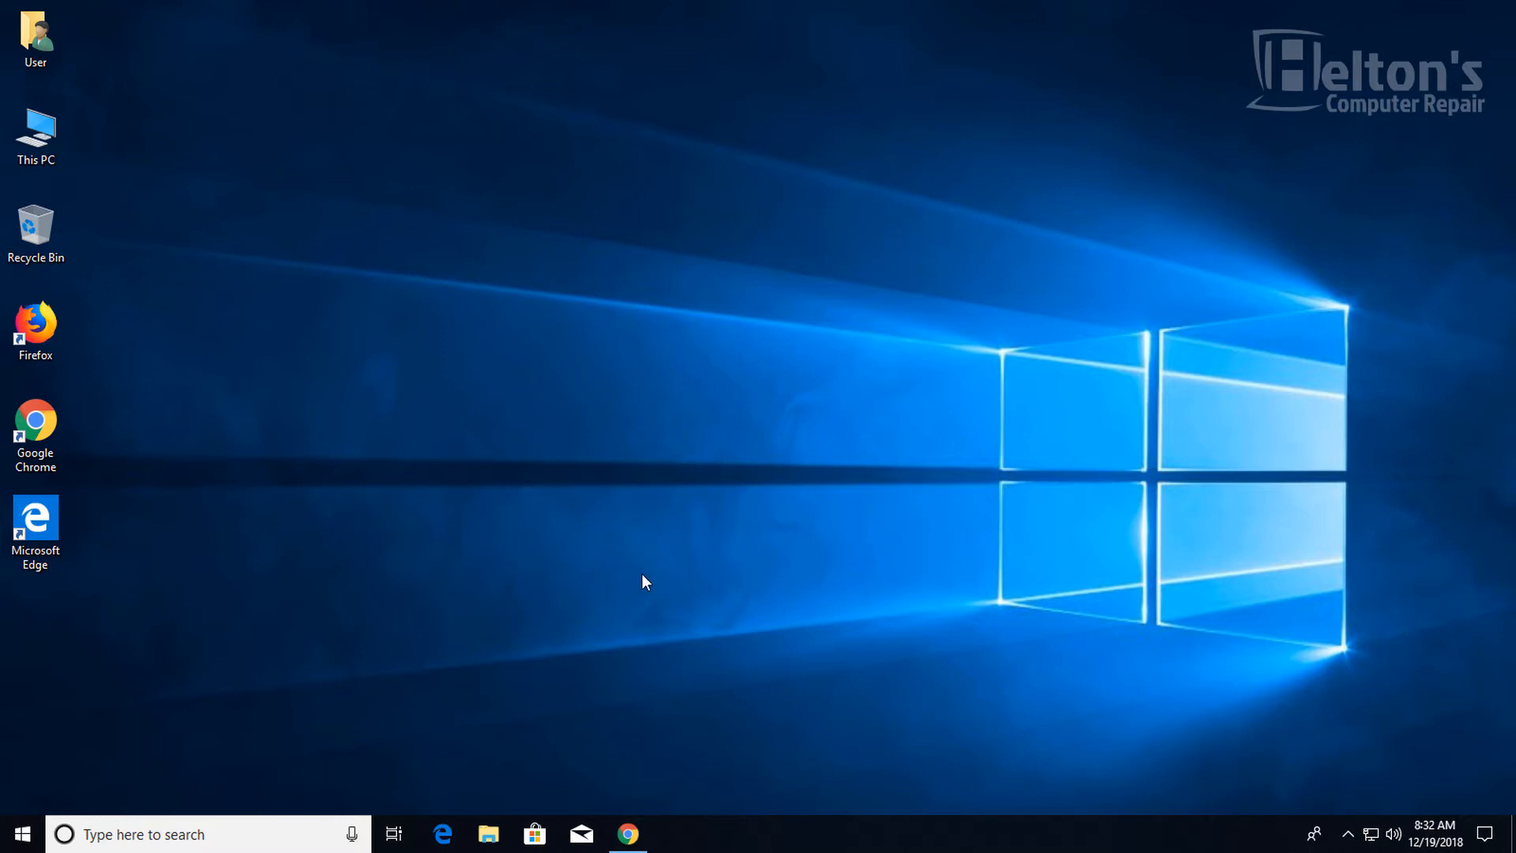
{"action": "mouse_move", "coordinate": [628, 834]}
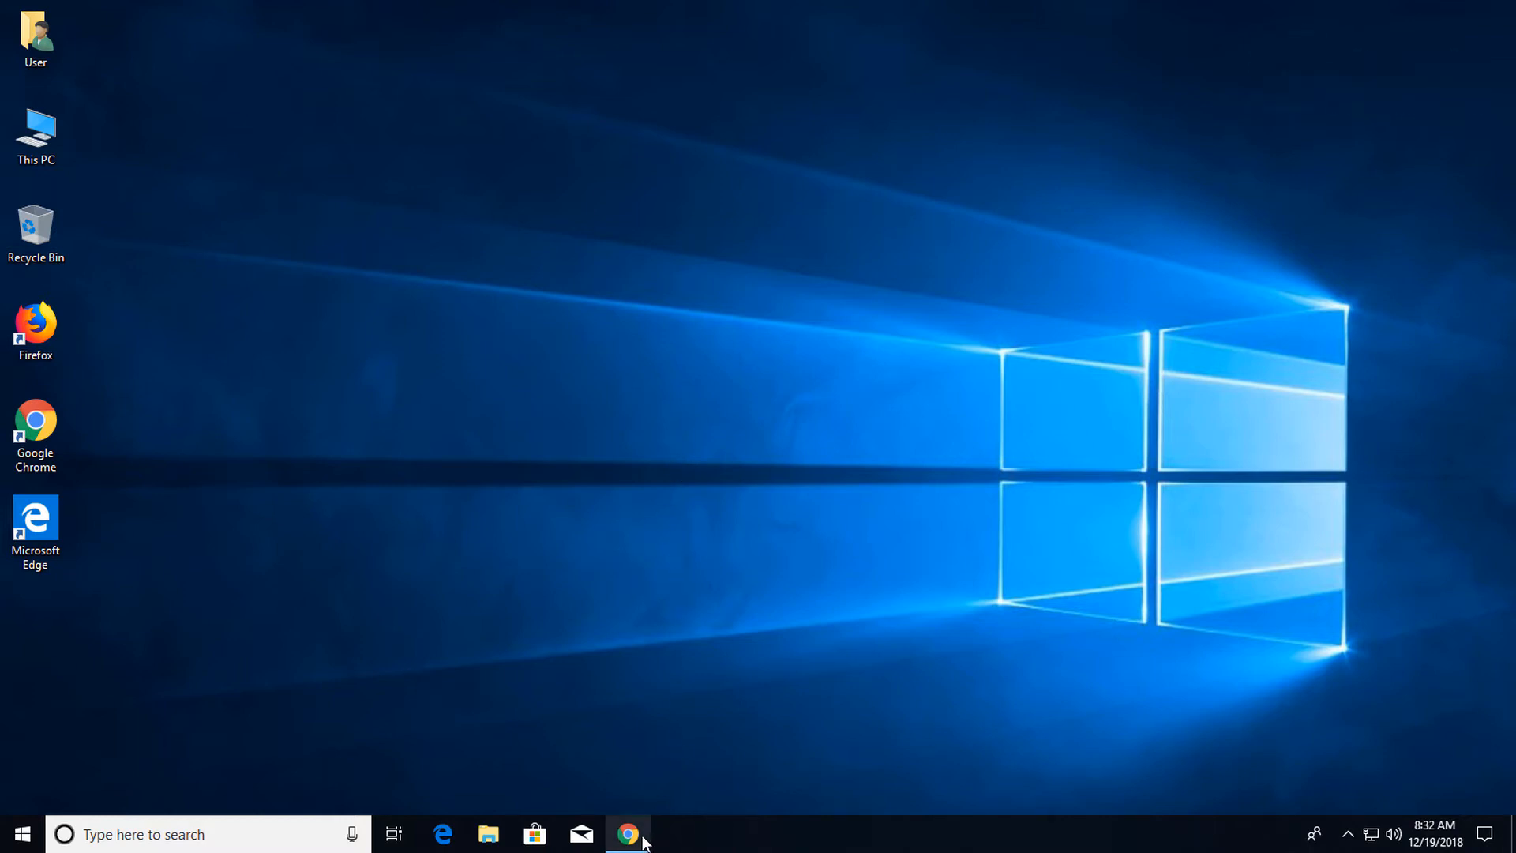
- Browse the Teespring store and view the Give a Helping Hand design
{"action": "left_click", "coordinate": [628, 833]}
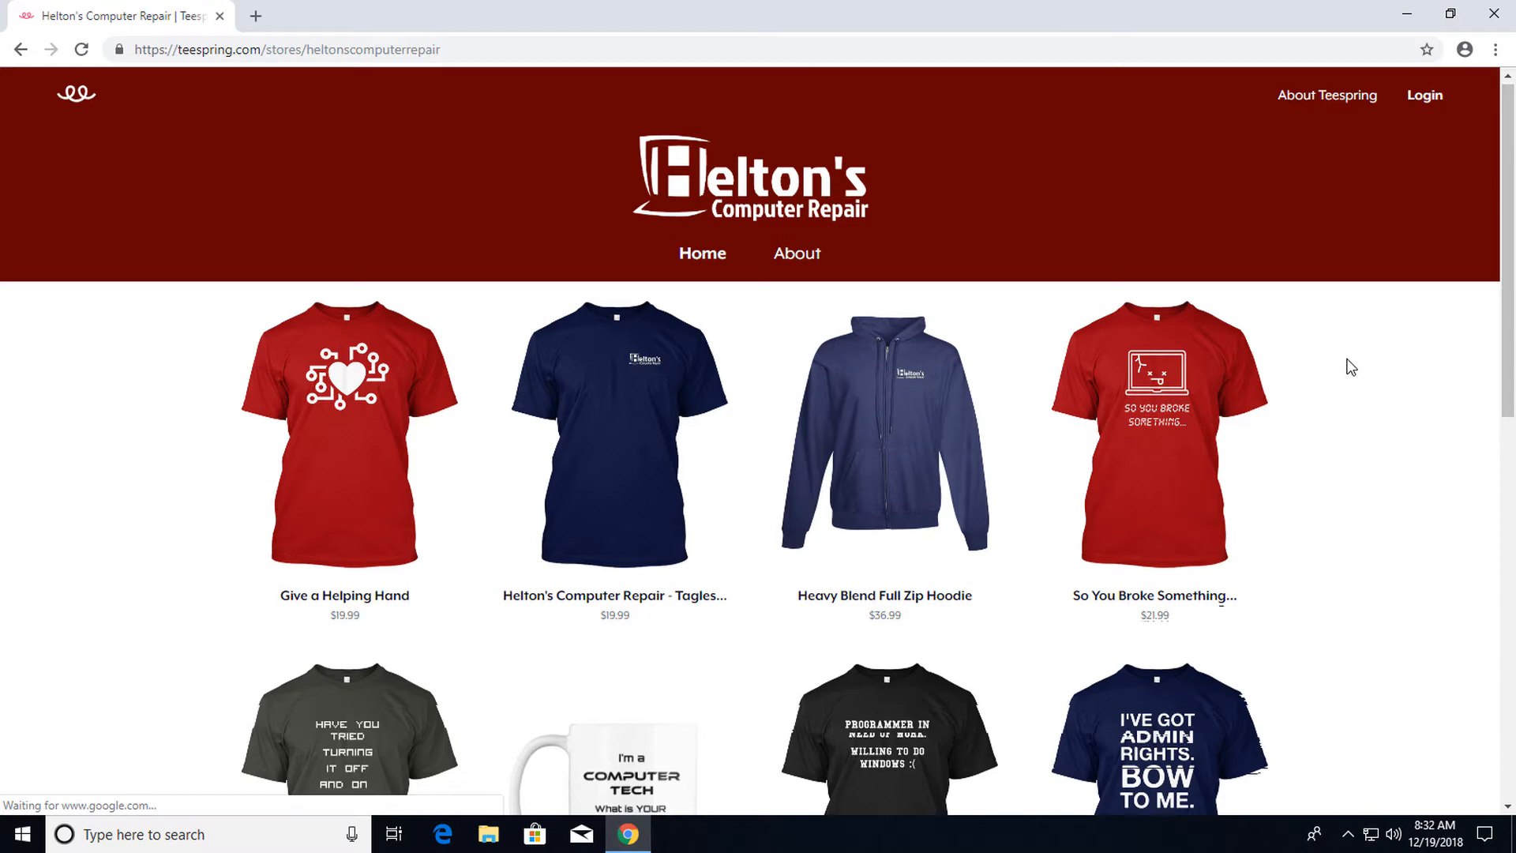
{"action": "scroll", "scroll_direction": "down", "scroll_amount": 3}
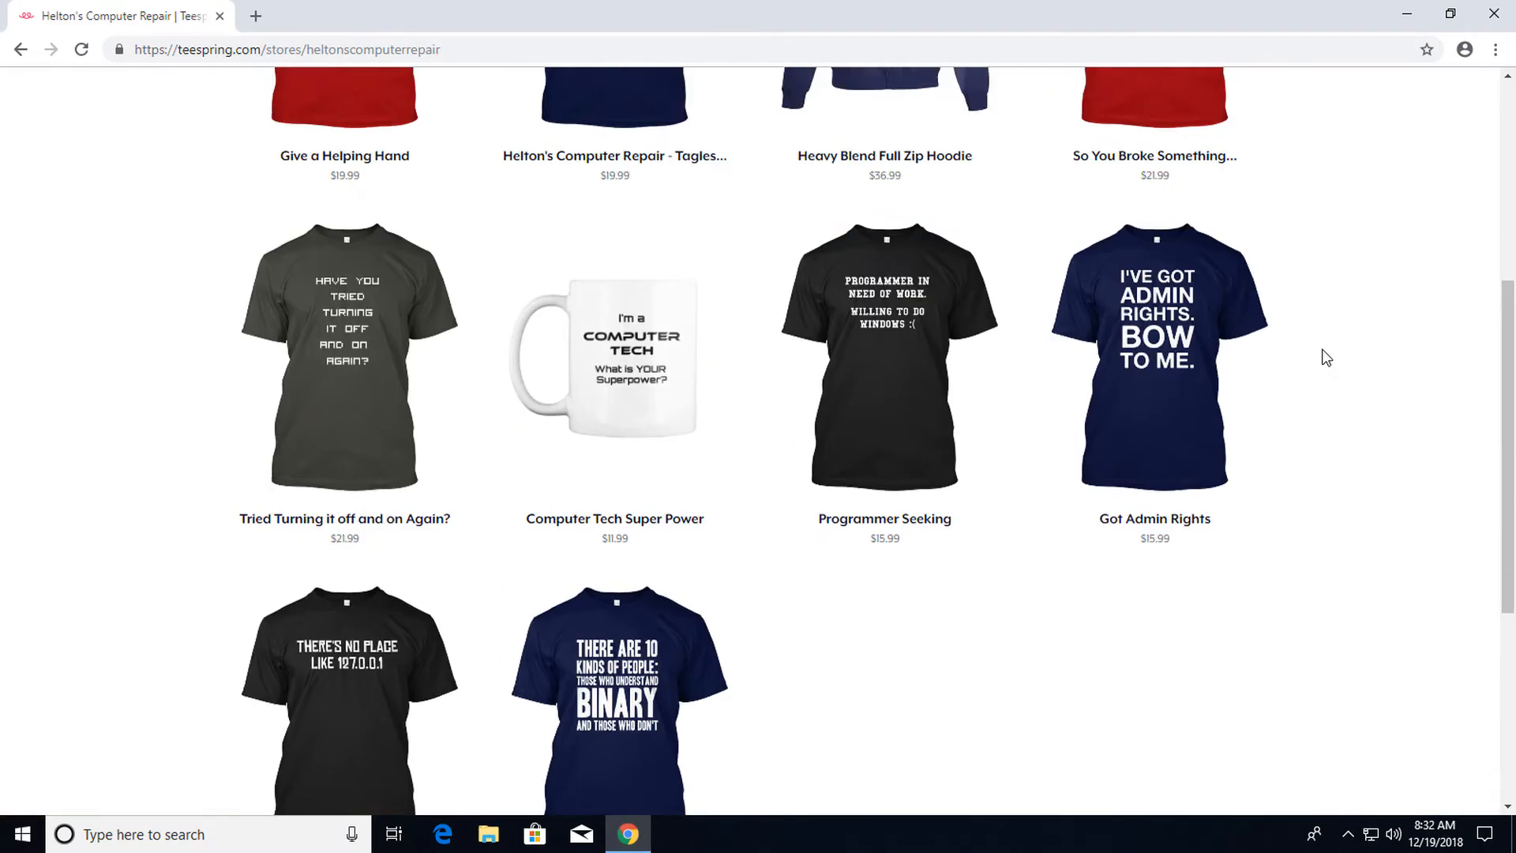
{"action": "scroll", "scroll_direction": "up", "scroll_amount": 3}
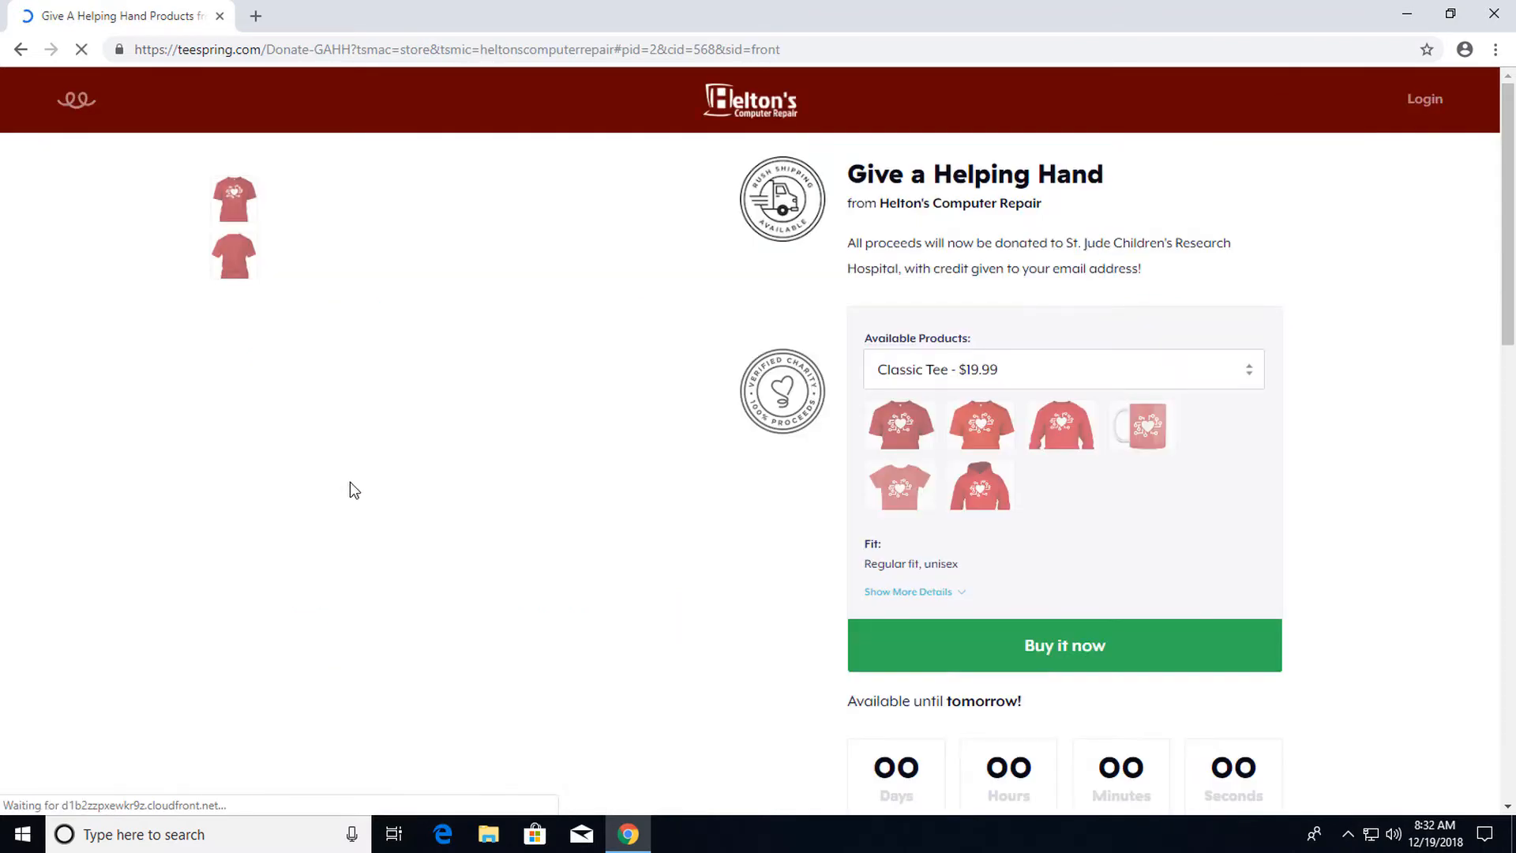
{"action": "left_click", "coordinate": [899, 425]}
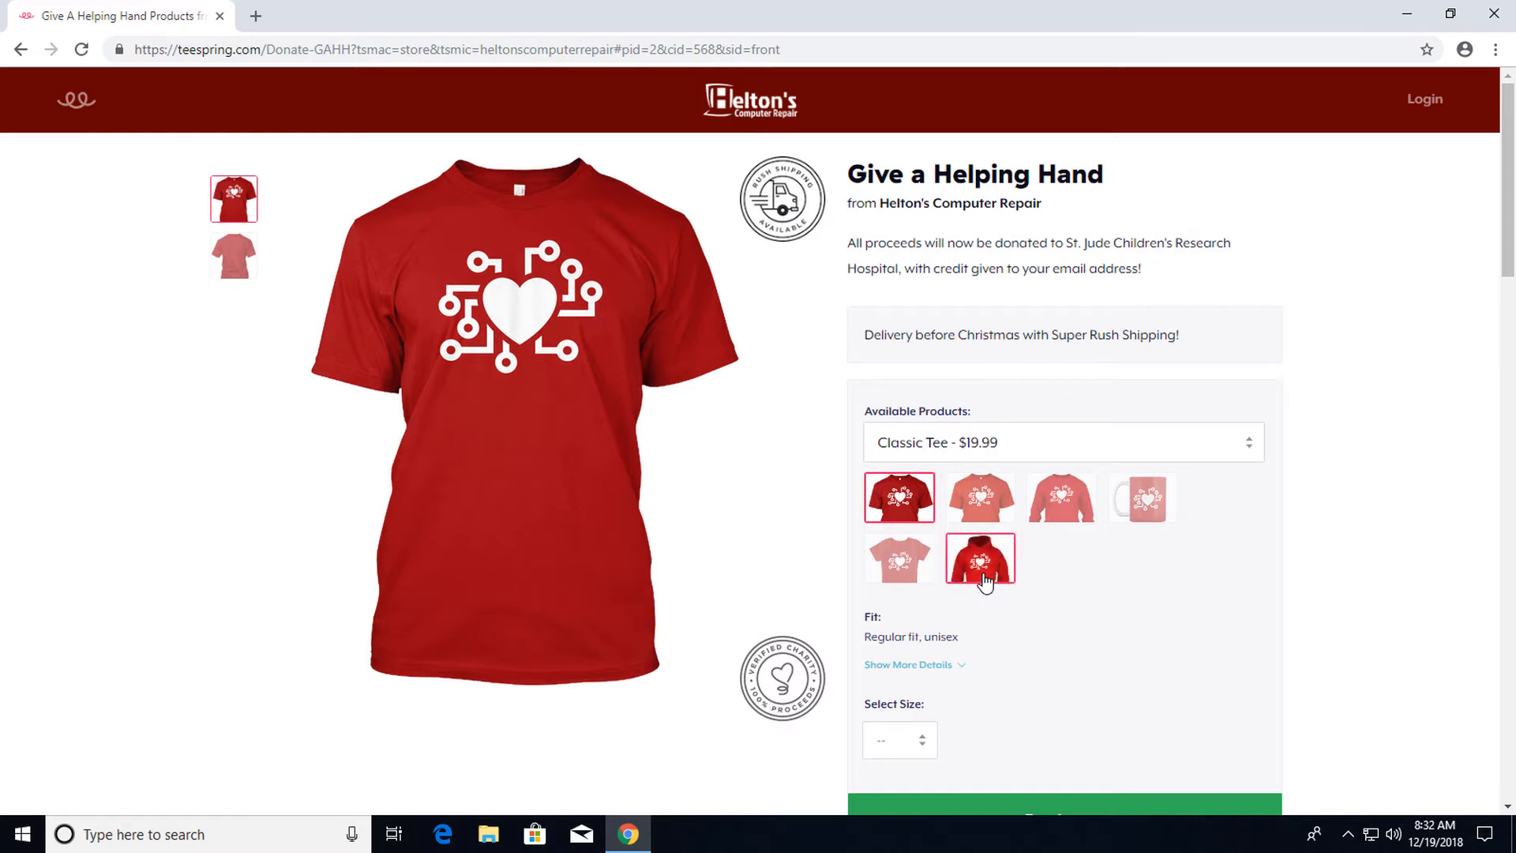
- Preview the heart design on a mug and hoodie, view So You Broke Something, then close Chrome
{"action": "left_click", "coordinate": [1142, 496]}
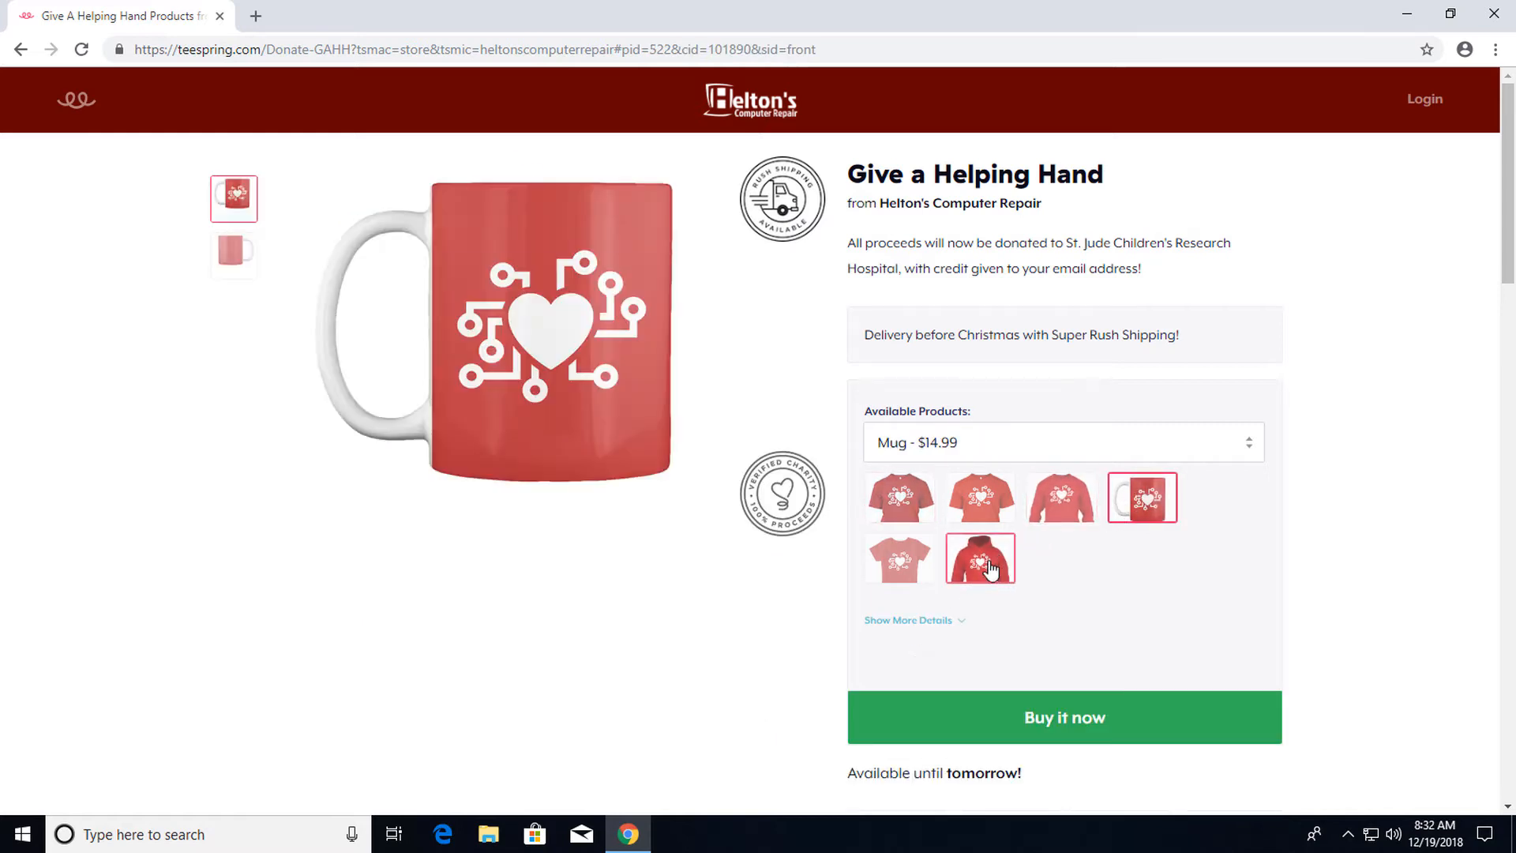
{"action": "left_click", "coordinate": [979, 557]}
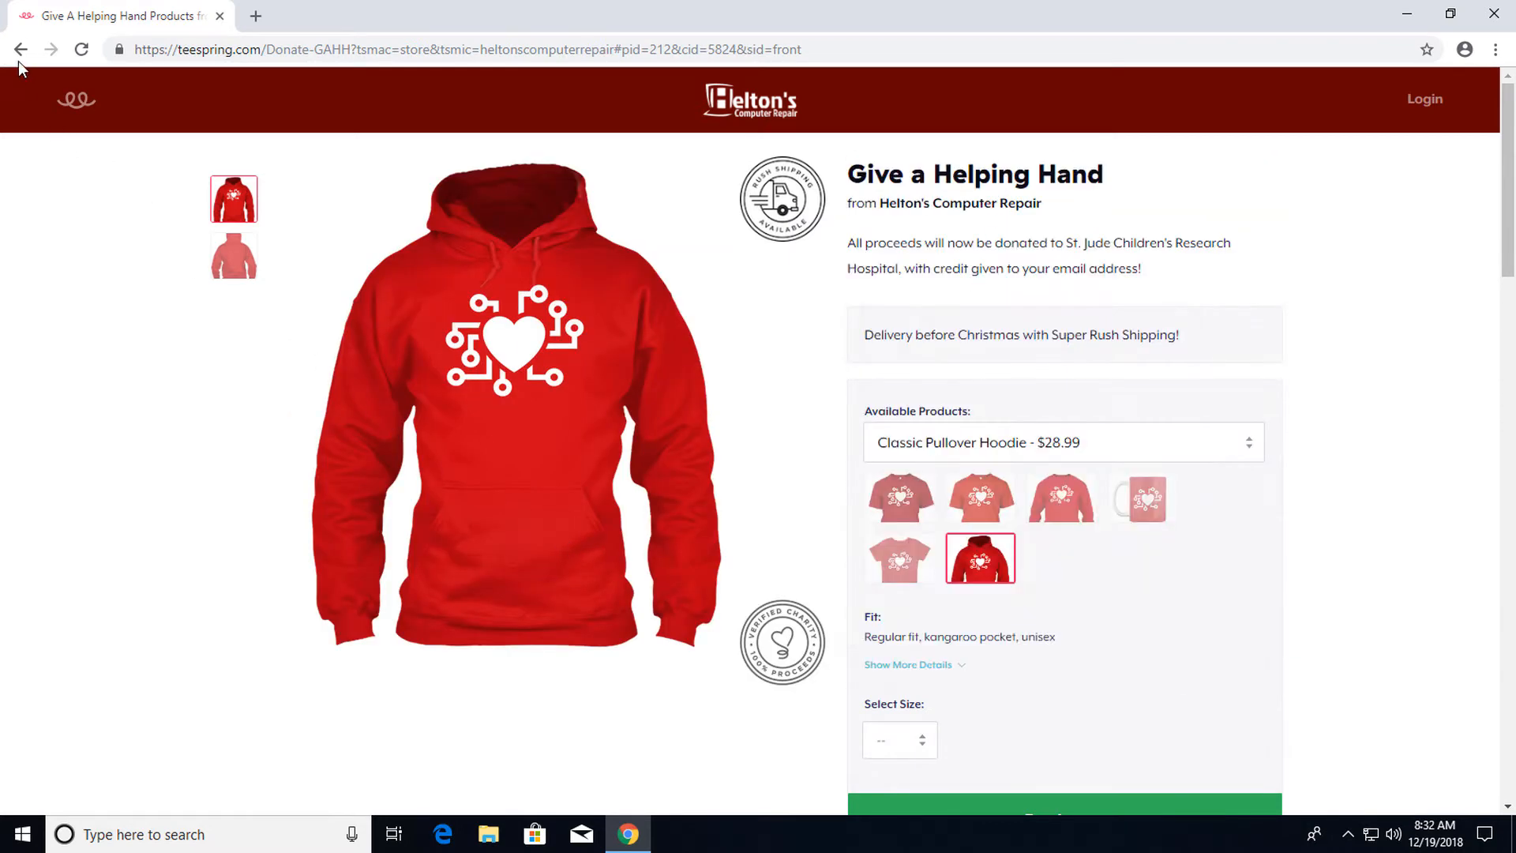
{"action": "mouse_move", "coordinate": [19, 49]}
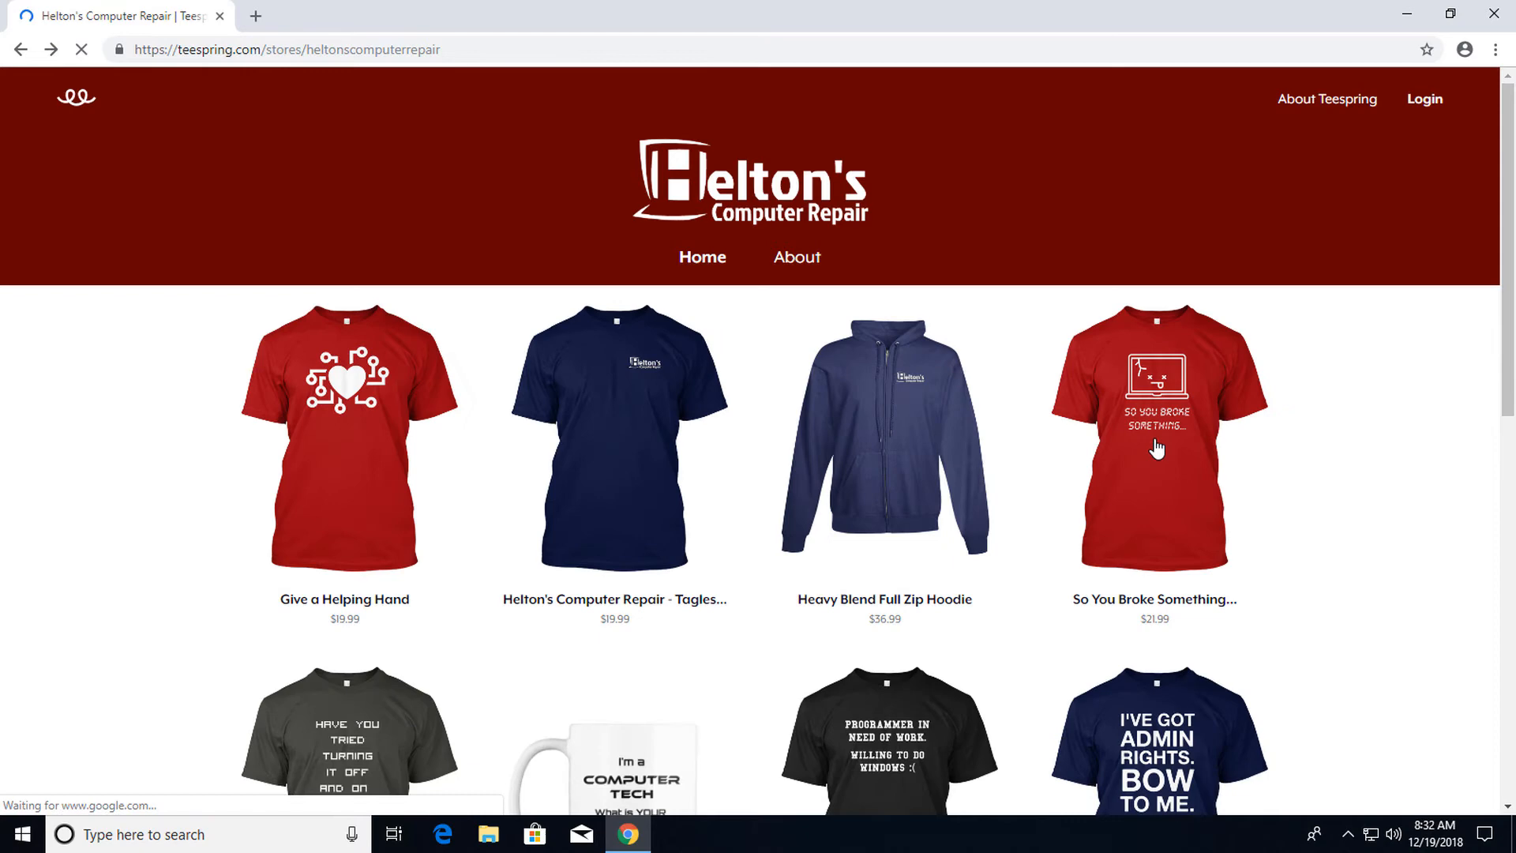
{"action": "left_click", "coordinate": [1154, 437]}
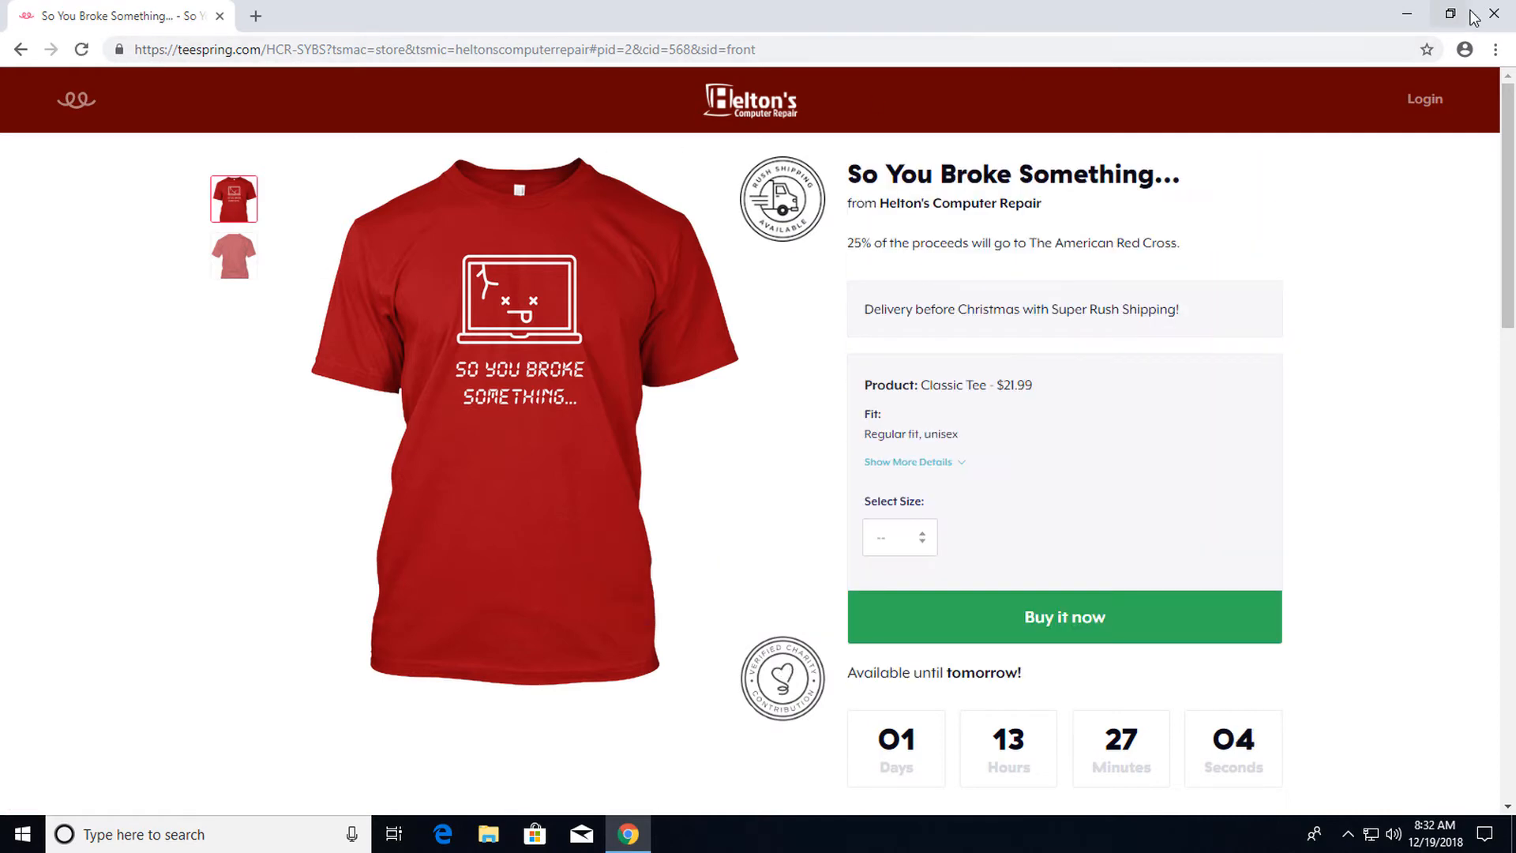
{"action": "left_click", "coordinate": [1497, 13]}
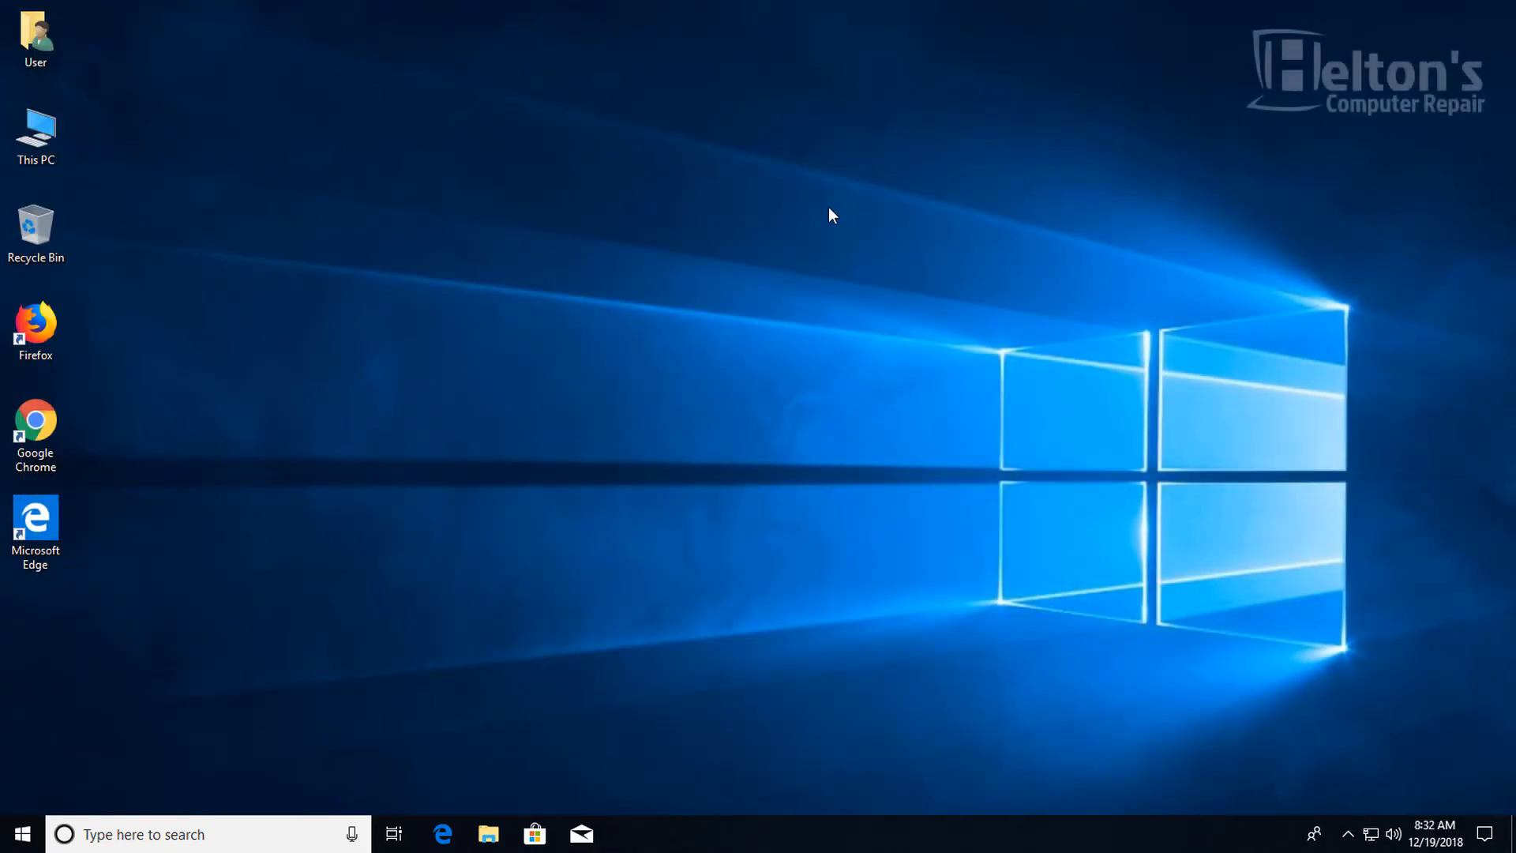
{"action": "mouse_move", "coordinate": [551, 405]}
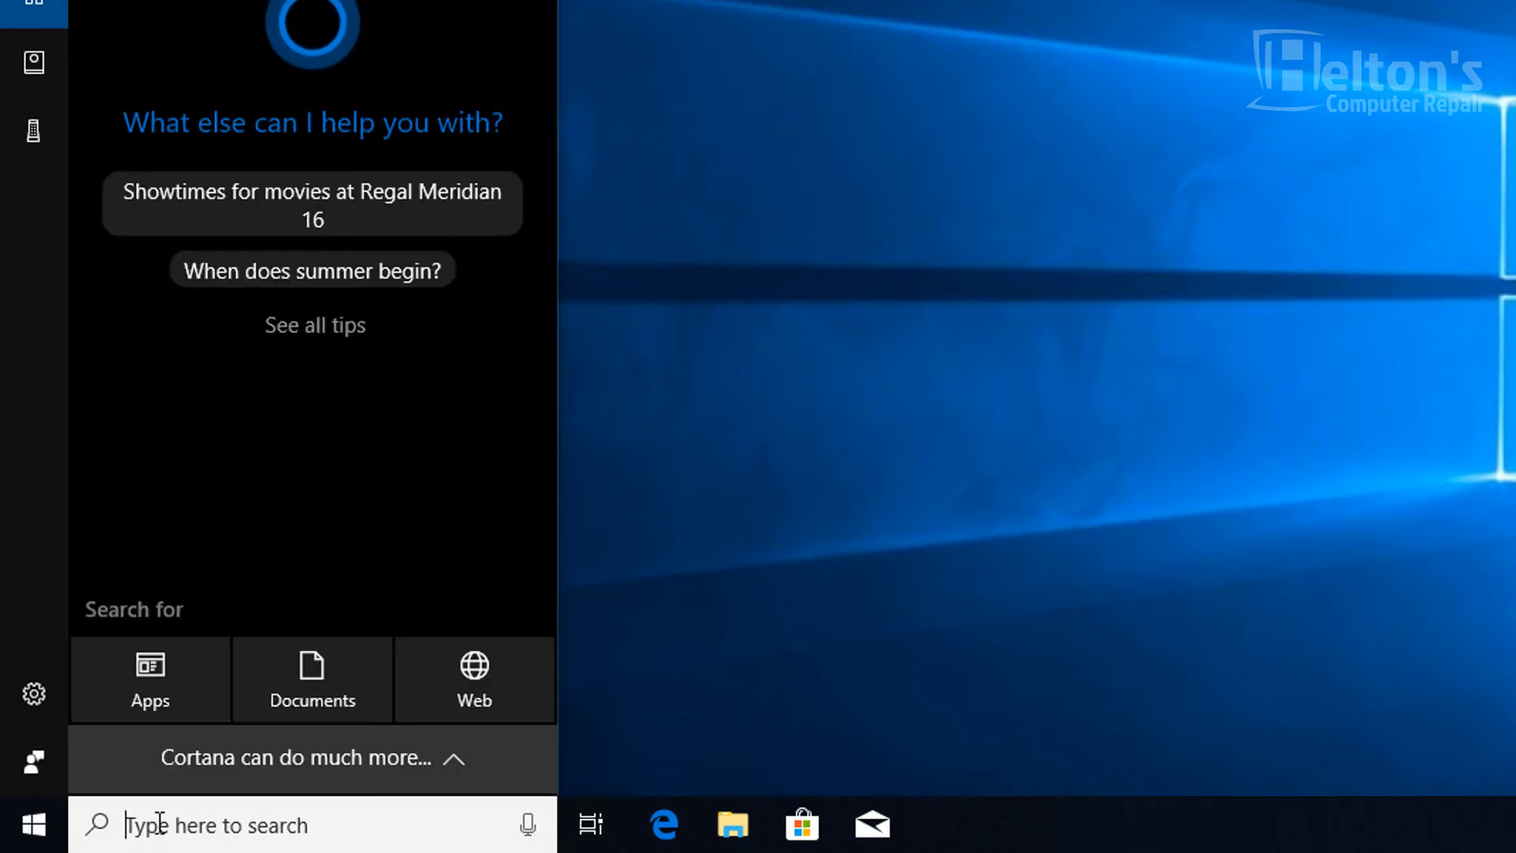
- Search for cmd and launch Command Prompt as administrator
{"action": "type", "text": "d"}
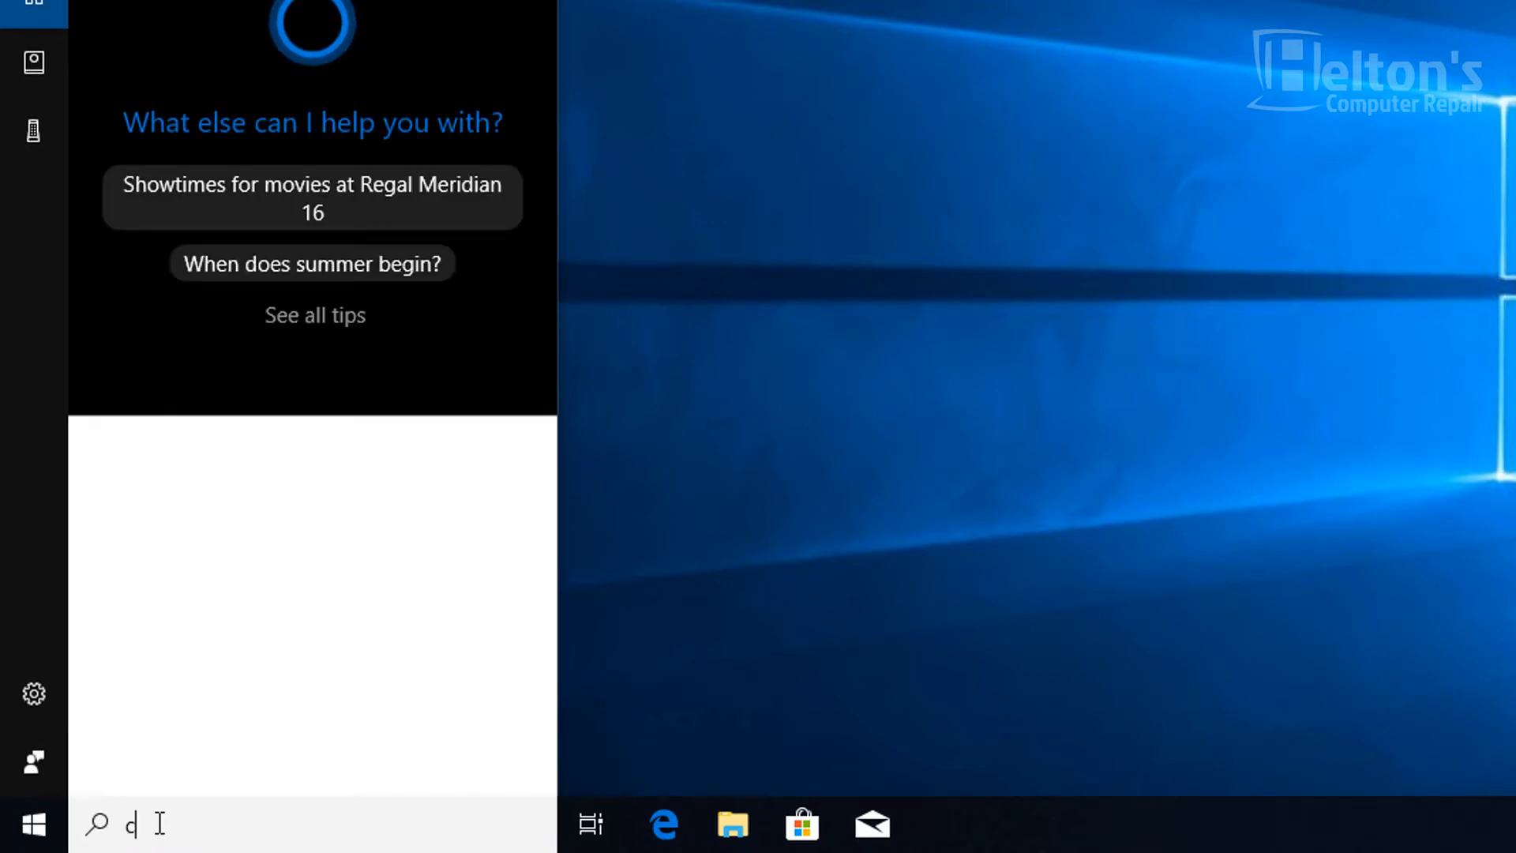
{"action": "type", "text": "md"}
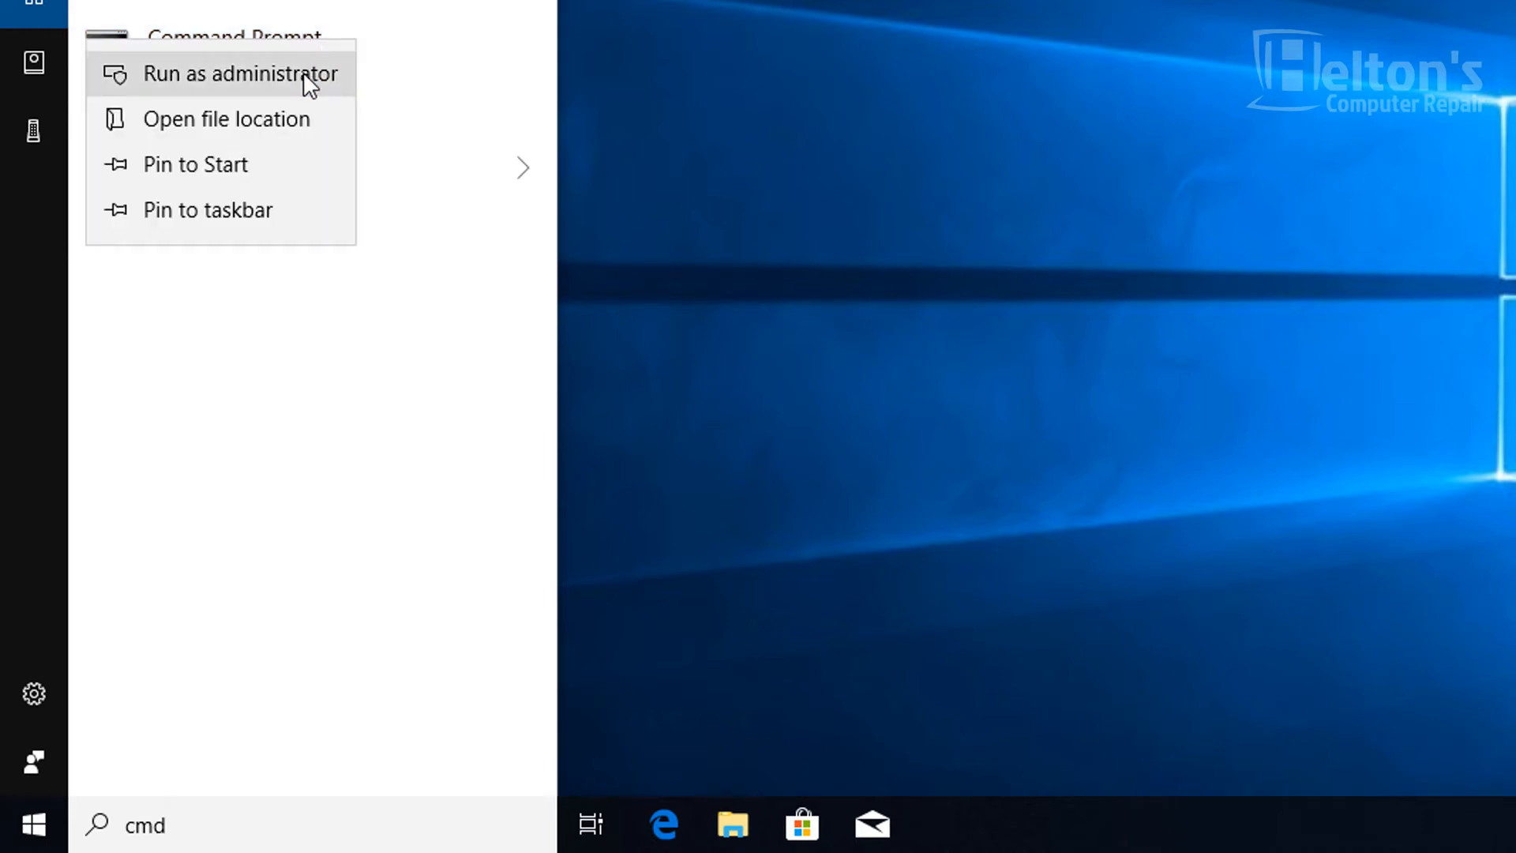
{"action": "left_click", "coordinate": [241, 74]}
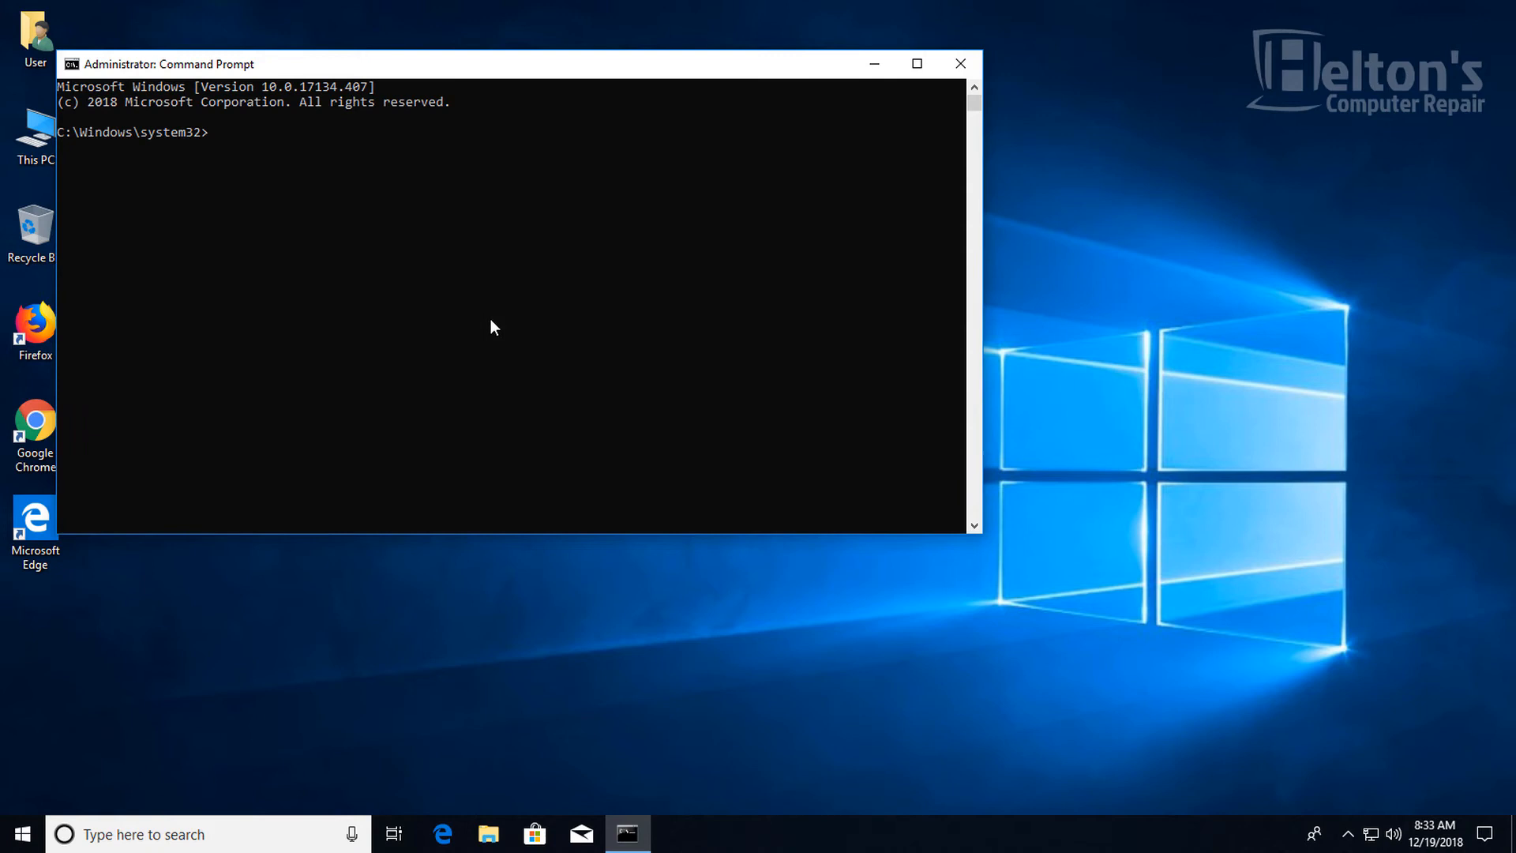
{"action": "mouse_move", "coordinate": [486, 318]}
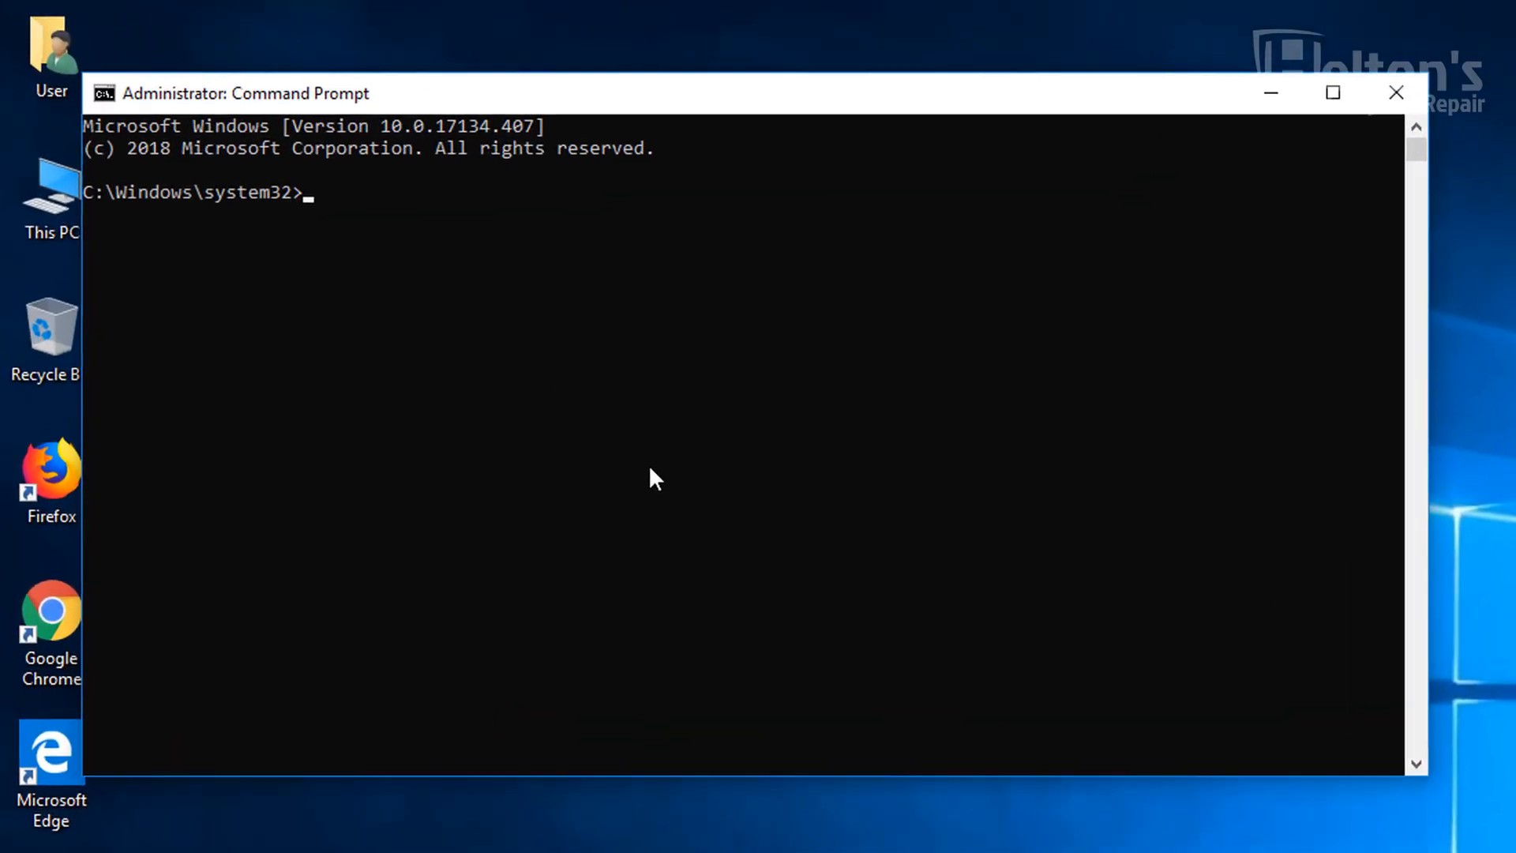
- Run net user to list the machine's accounts, including John
{"action": "type", "text": "net user"}
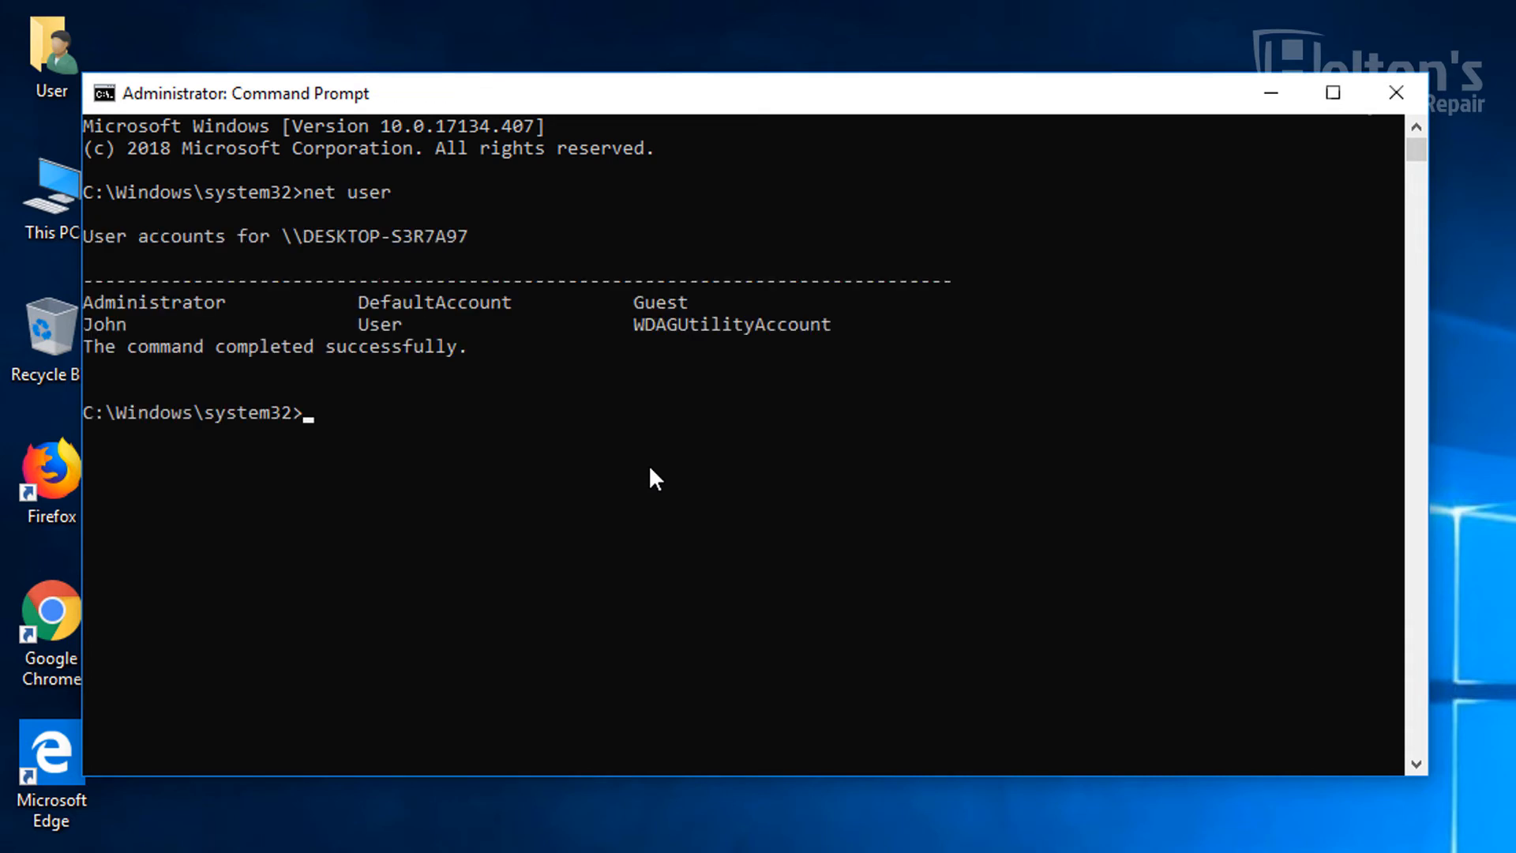
{"action": "mouse_move", "coordinate": [304, 319]}
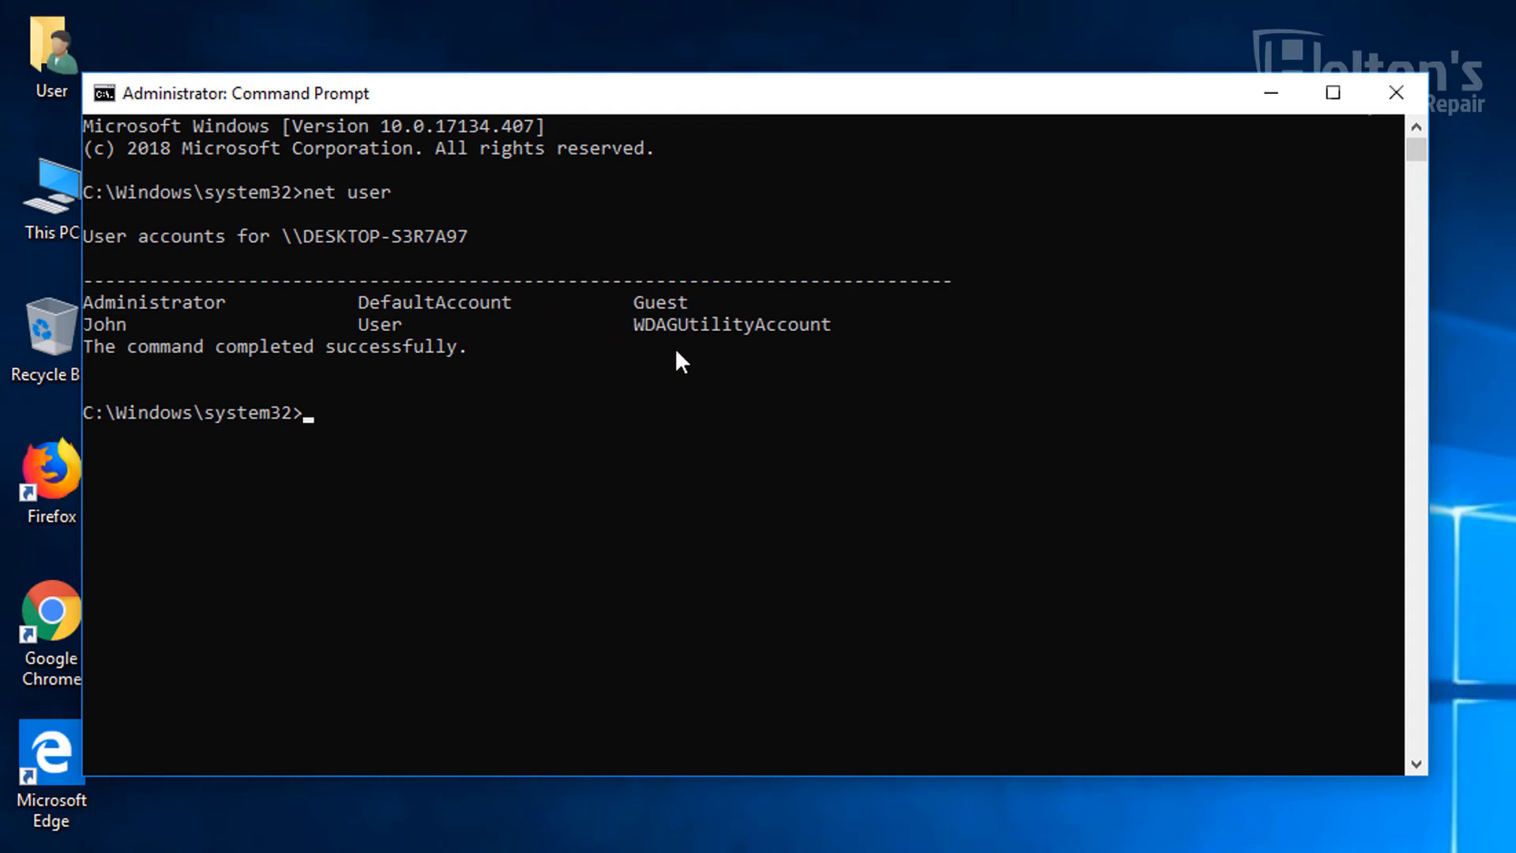
{"action": "mouse_move", "coordinate": [53, 328]}
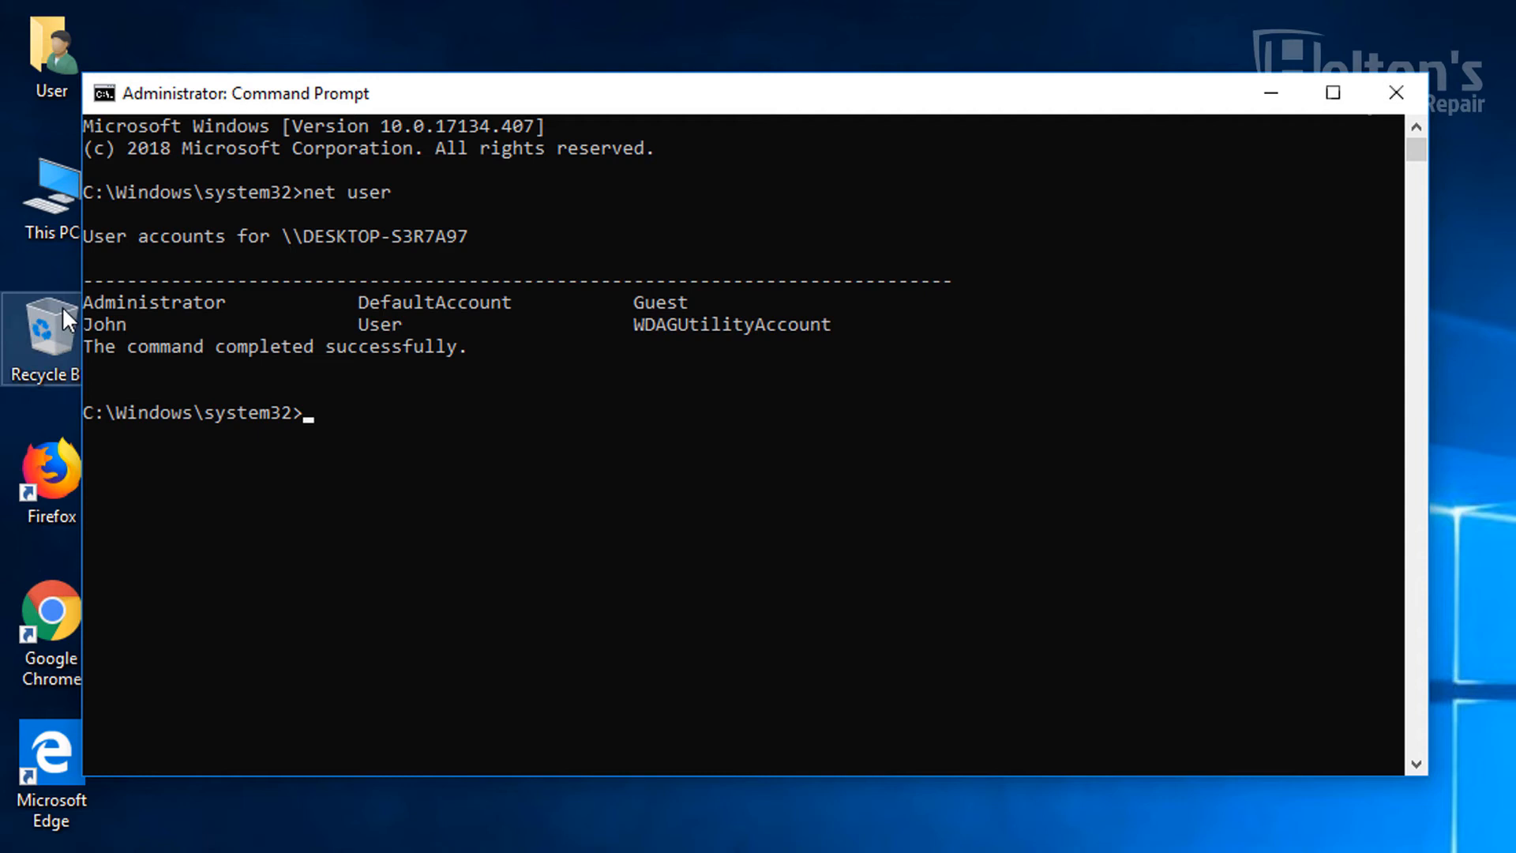
- Enter net user john /active:no at the prompt without running it
{"action": "type", "text": "ne"}
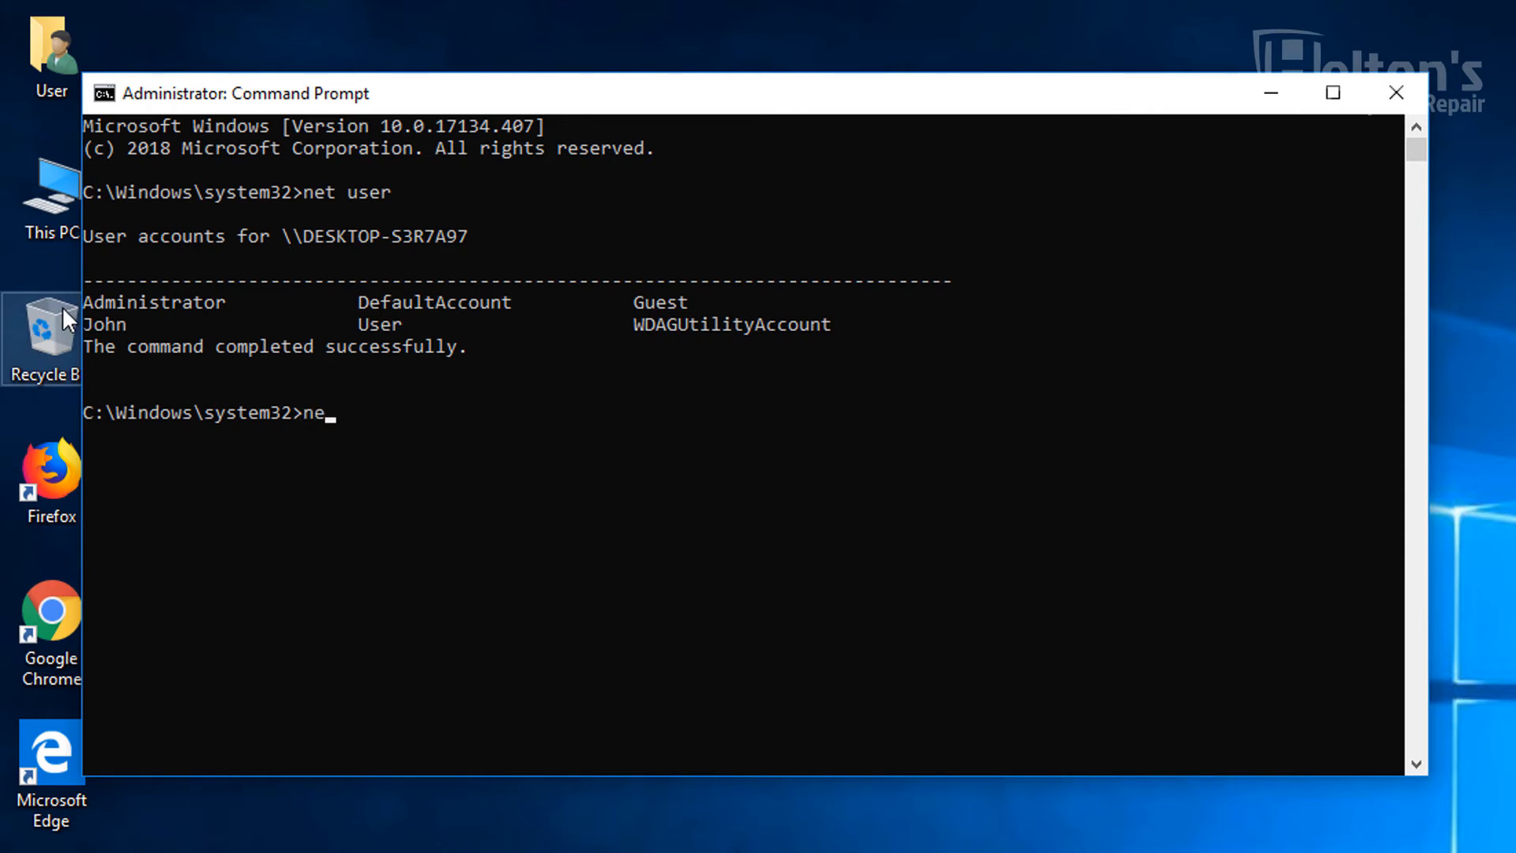
{"action": "type", "text": "t user"}
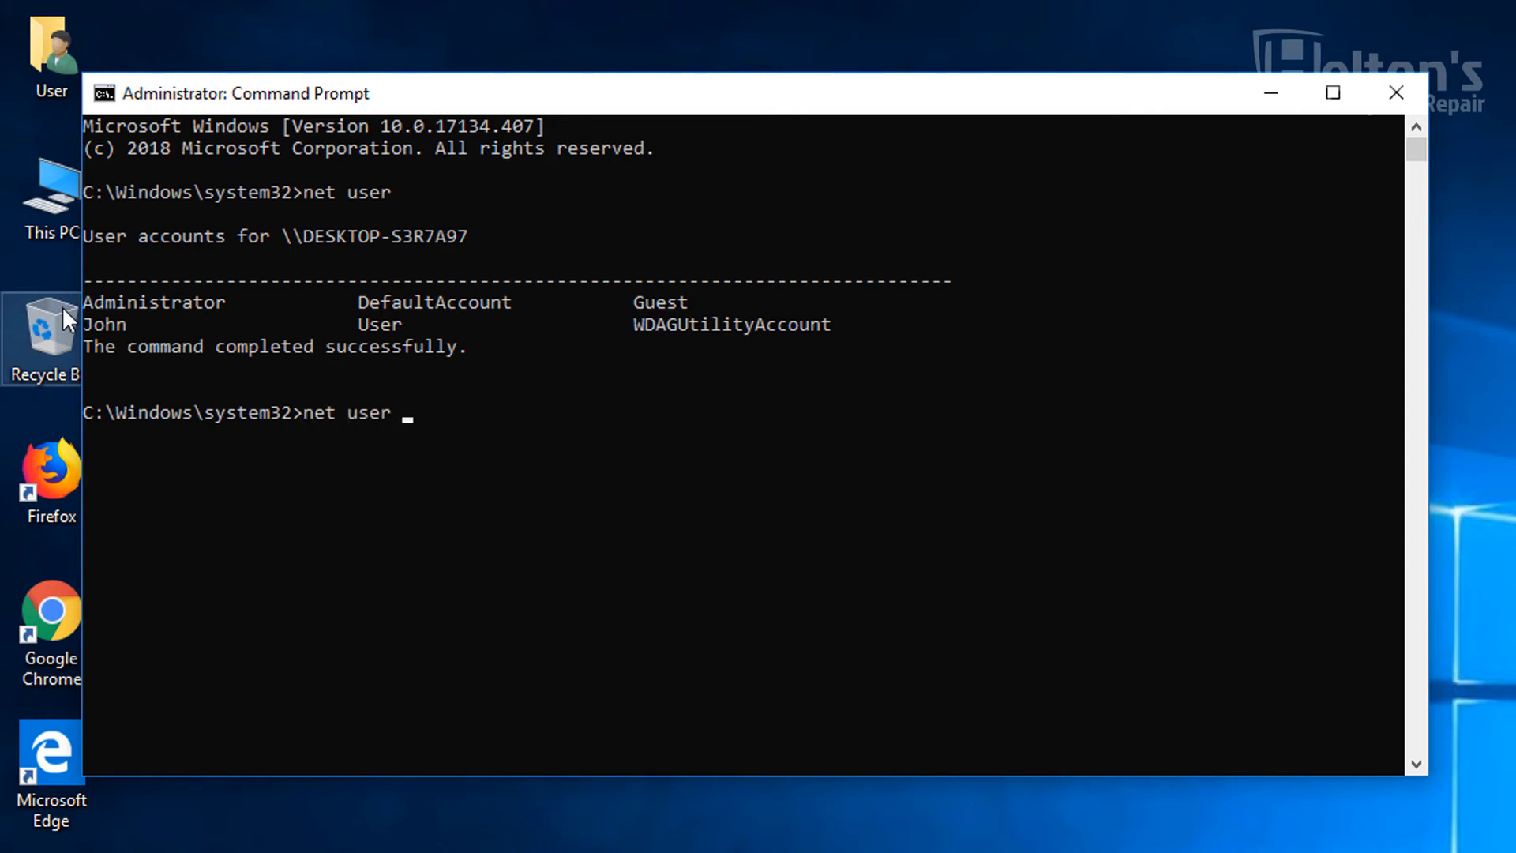
{"action": "type", "text": "john"}
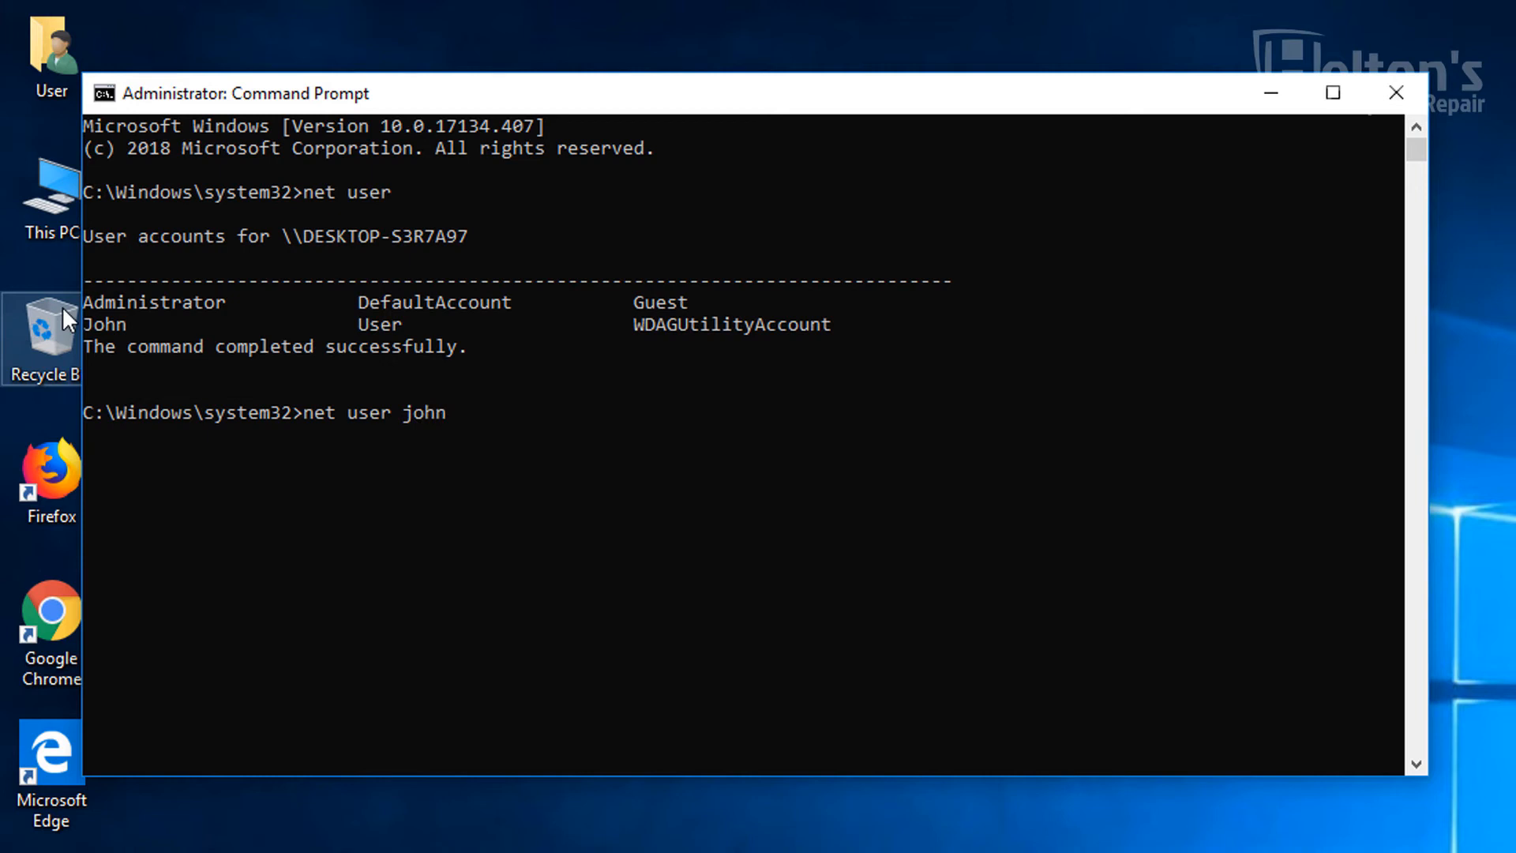
{"action": "mouse_move", "coordinate": [319, 372]}
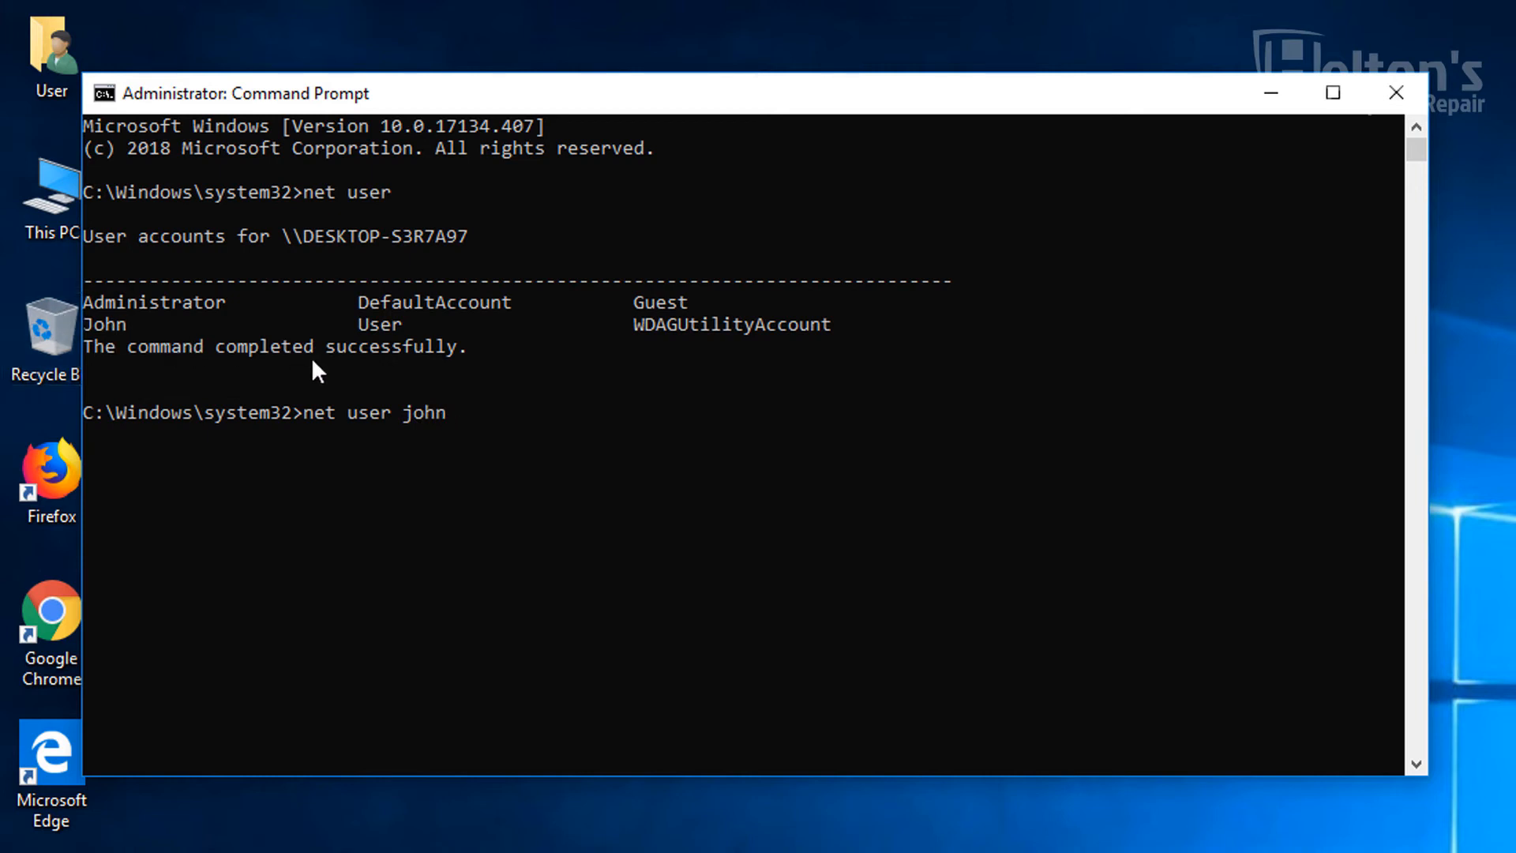
{"action": "mouse_move", "coordinate": [362, 472]}
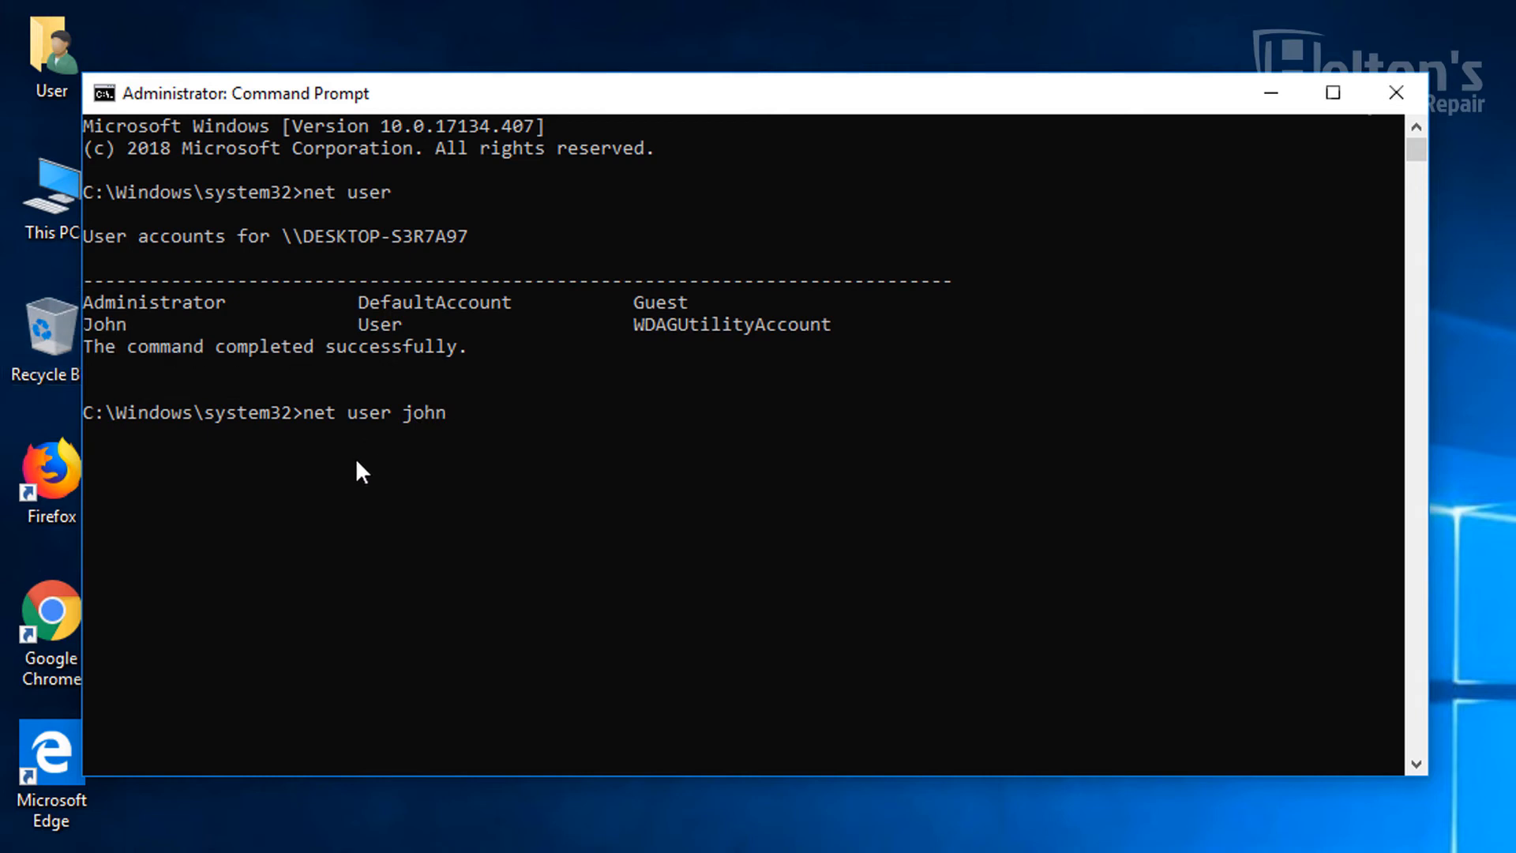
{"action": "type", "text": "/"}
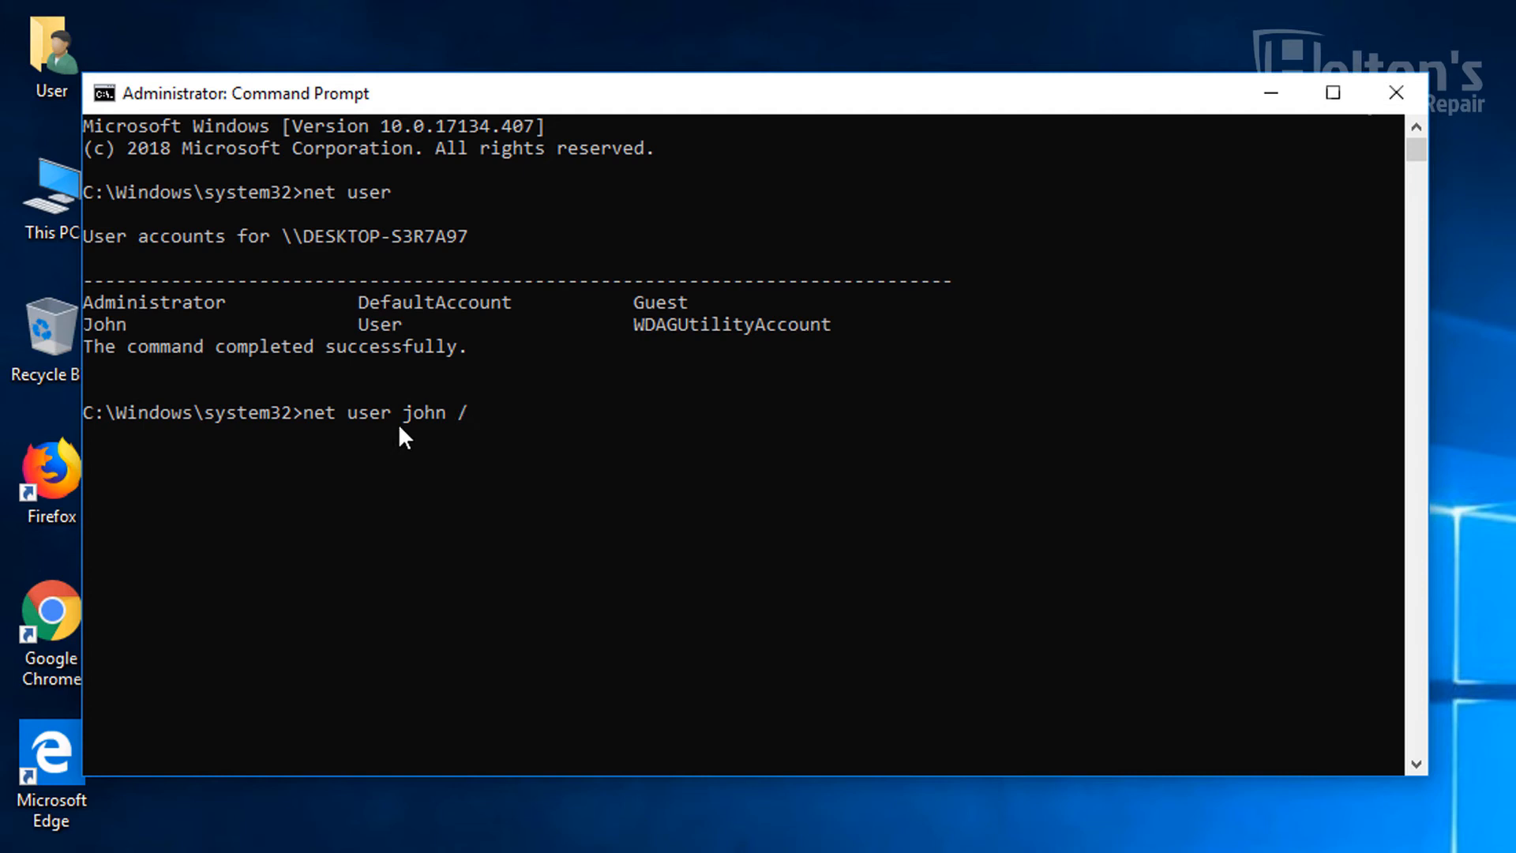
{"action": "type", "text": "activ"}
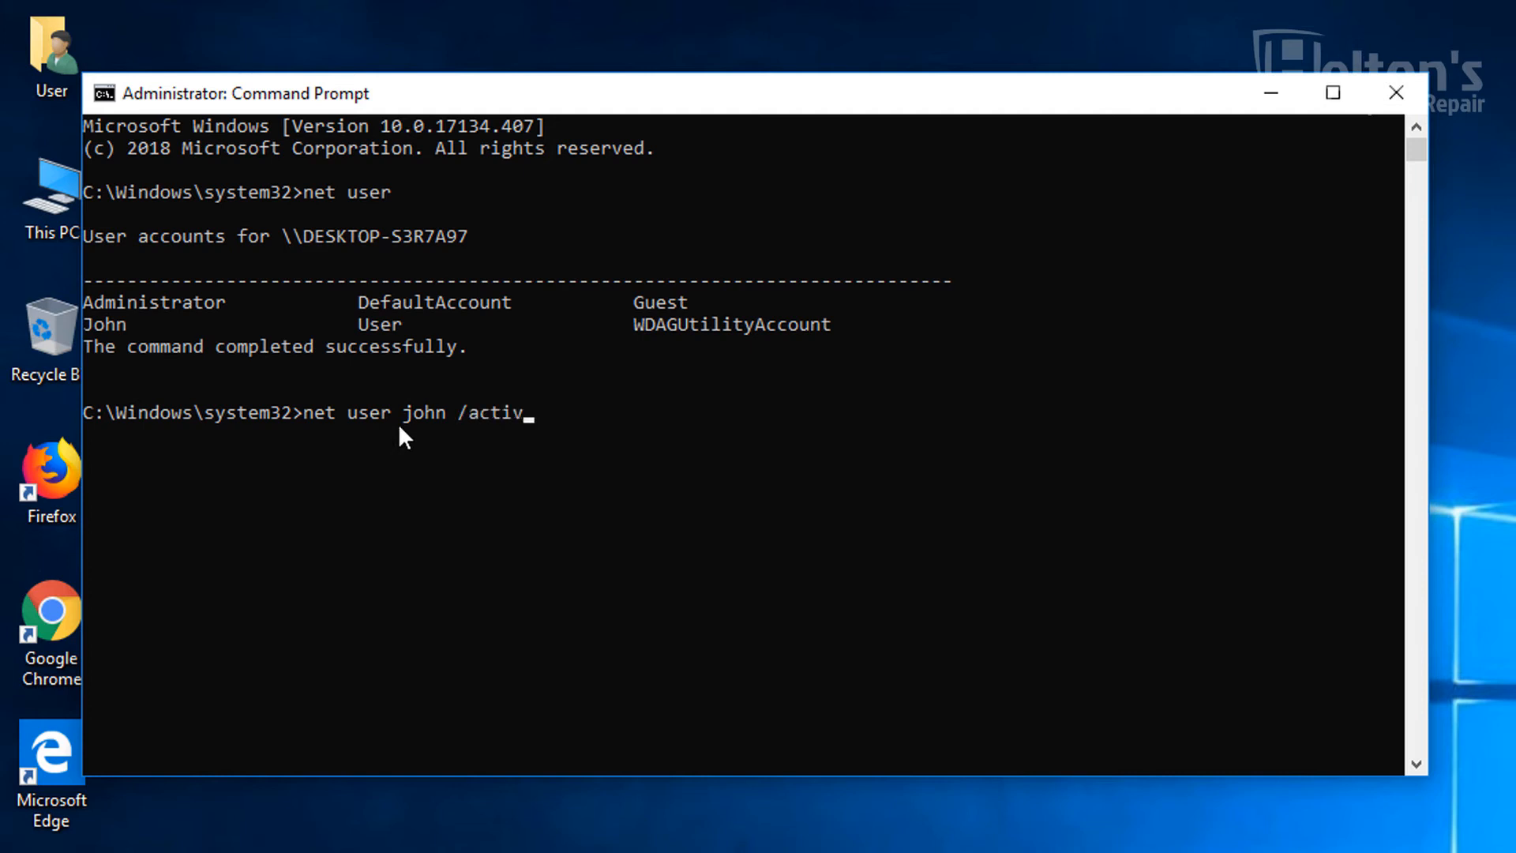
{"action": "type", "text": "e:"}
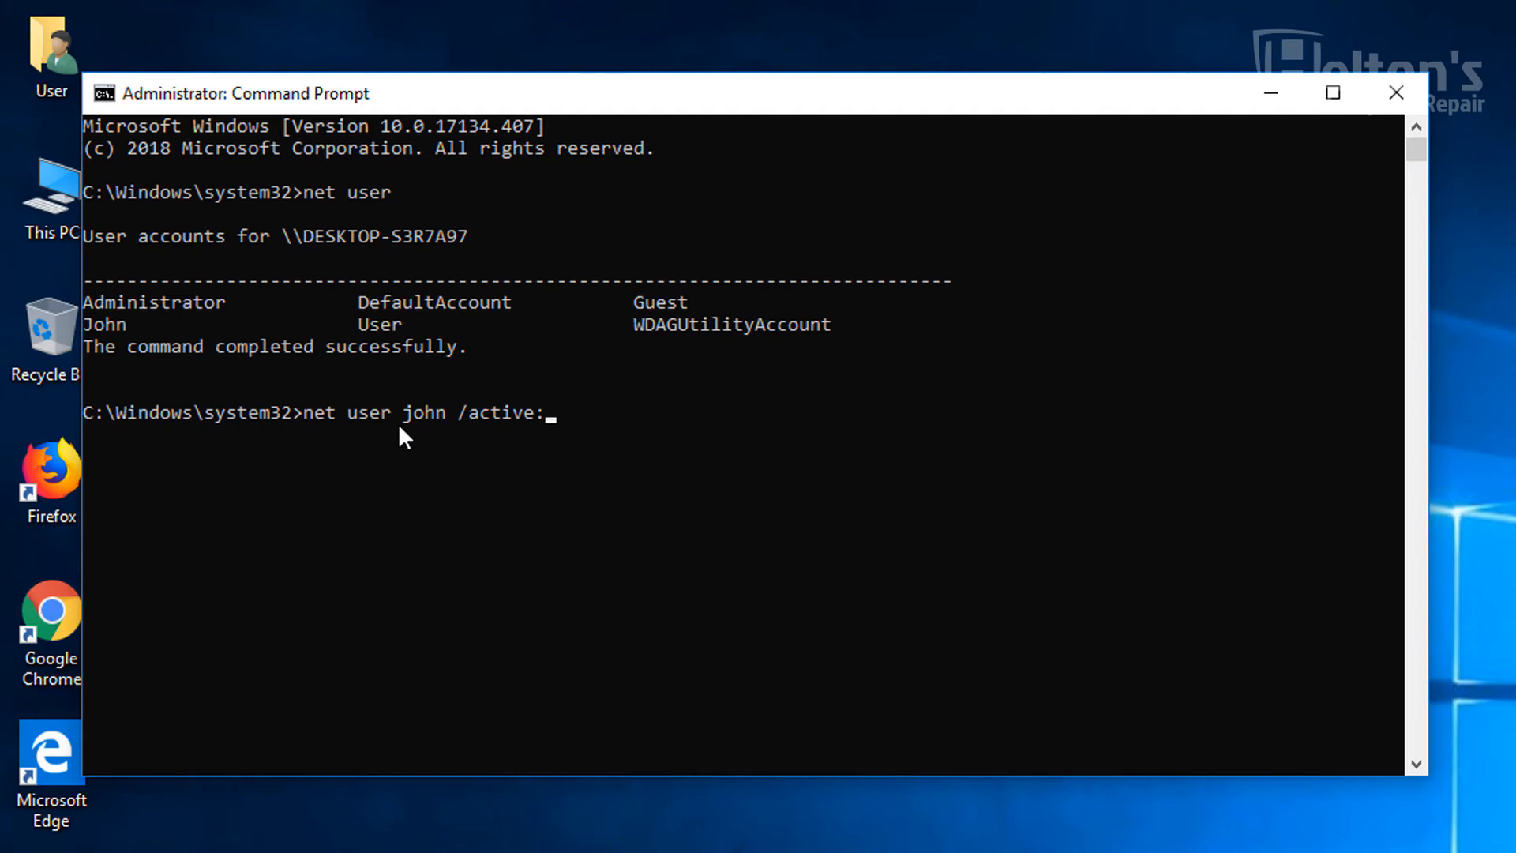
{"action": "type", "text": "no"}
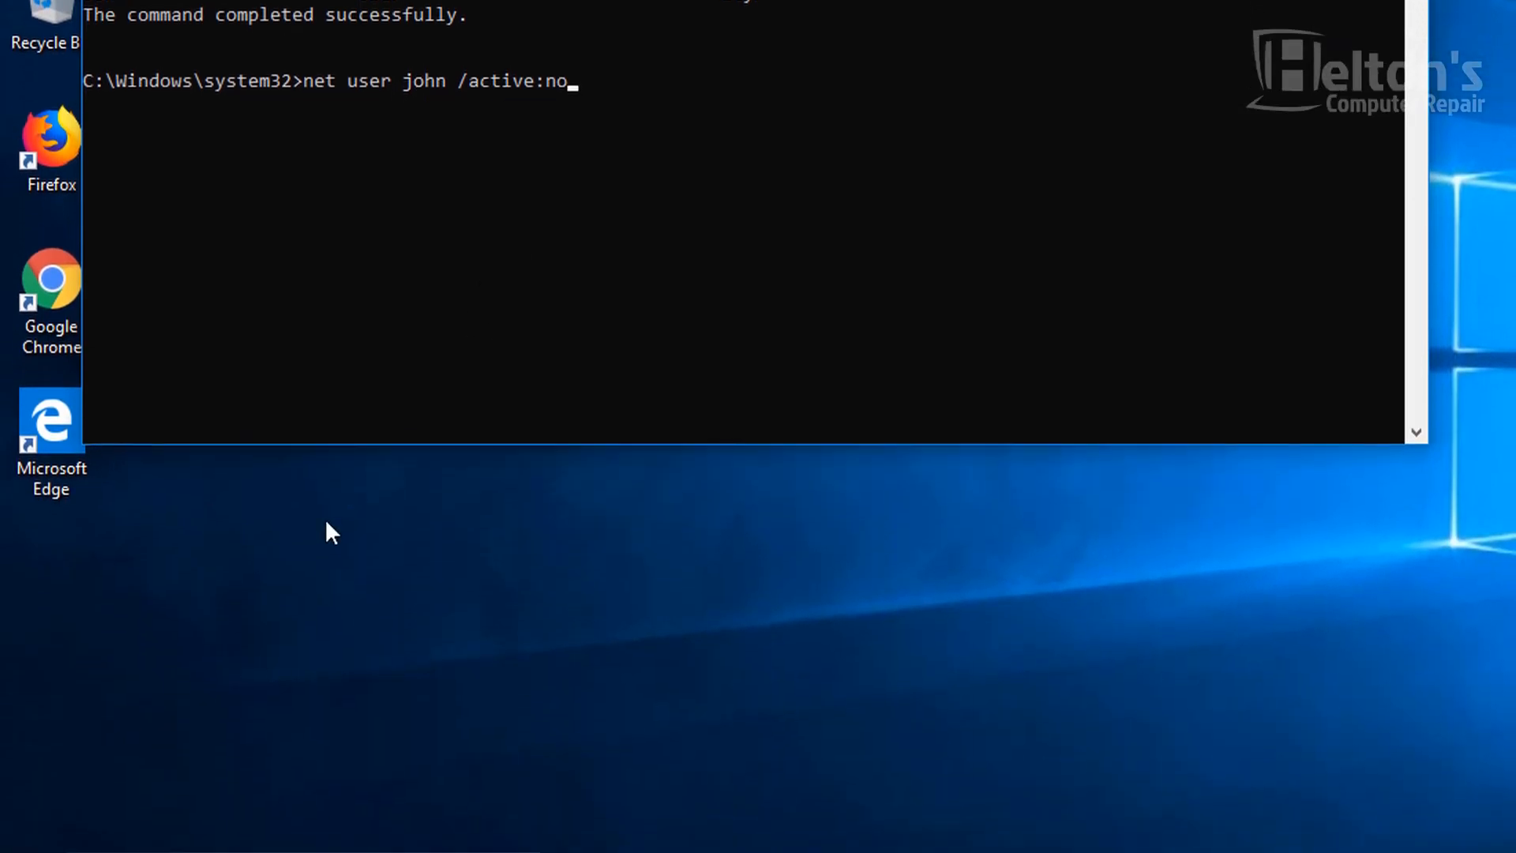
{"action": "left_click", "coordinate": [32, 824]}
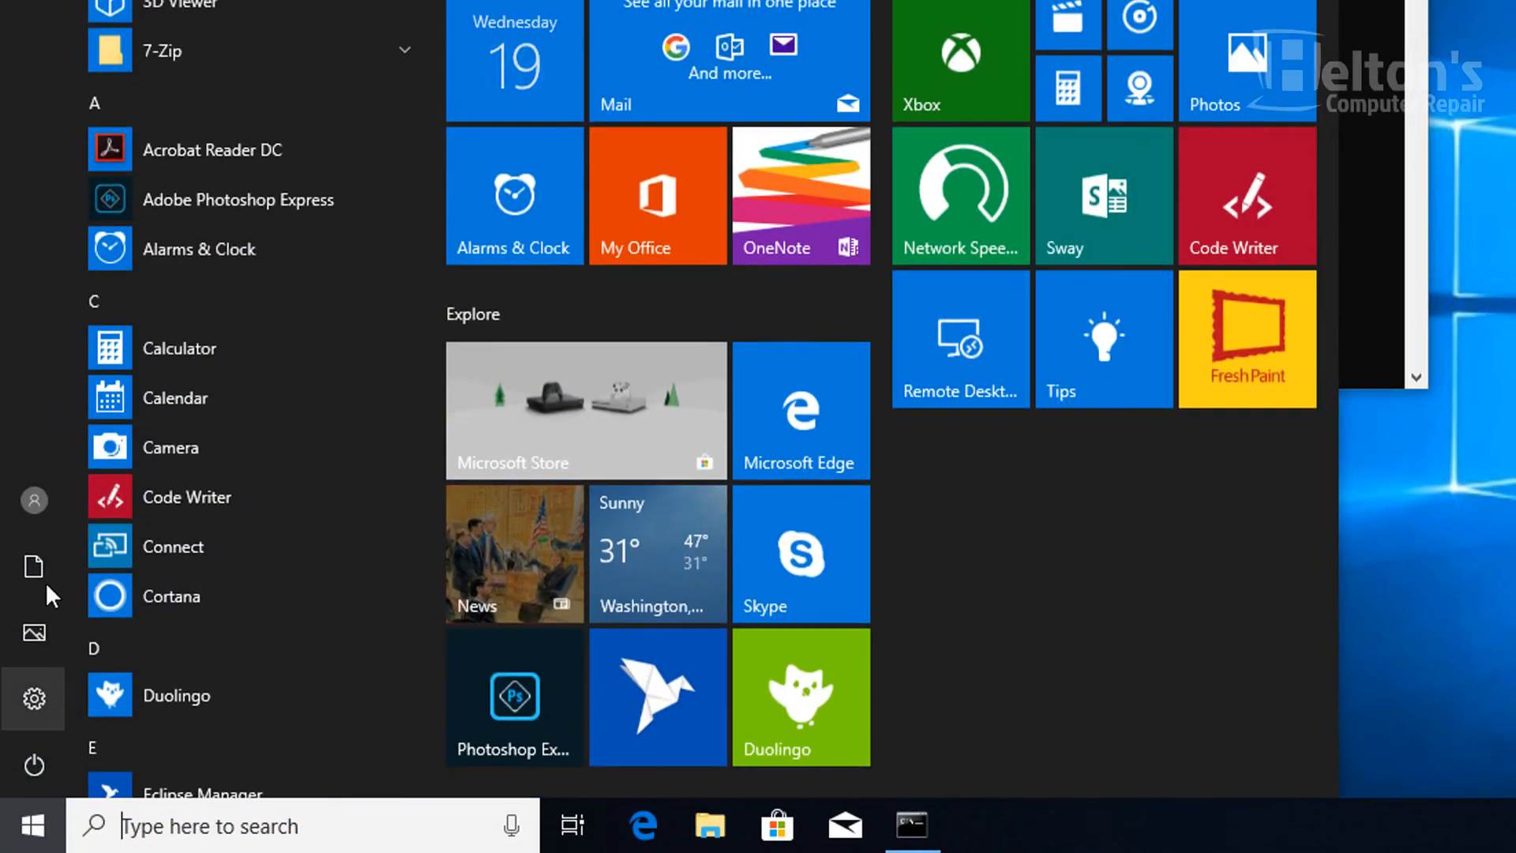
{"action": "left_click", "coordinate": [33, 499]}
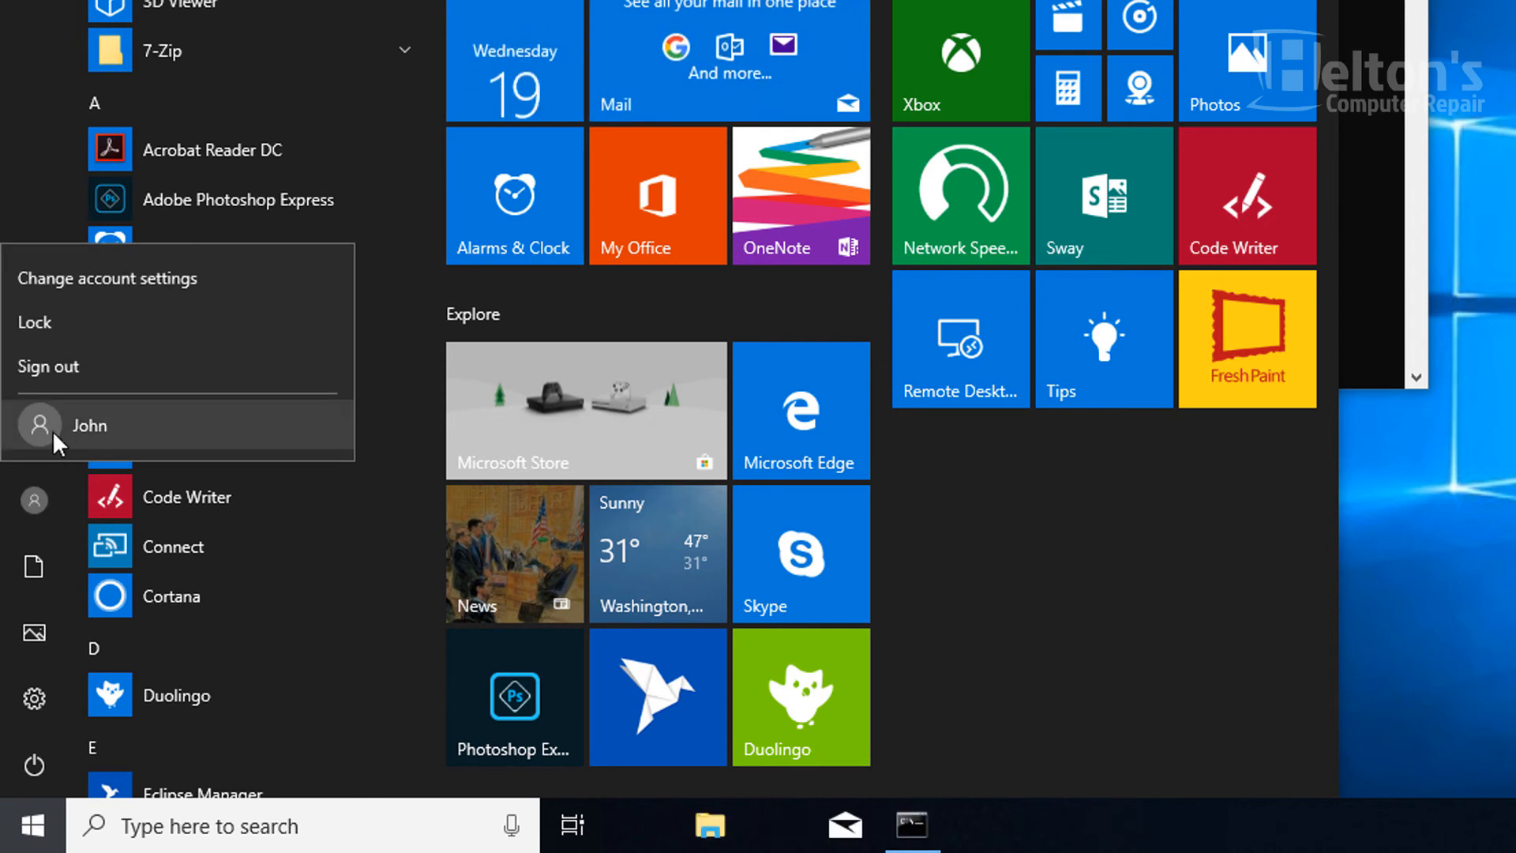
{"action": "left_click", "coordinate": [47, 365]}
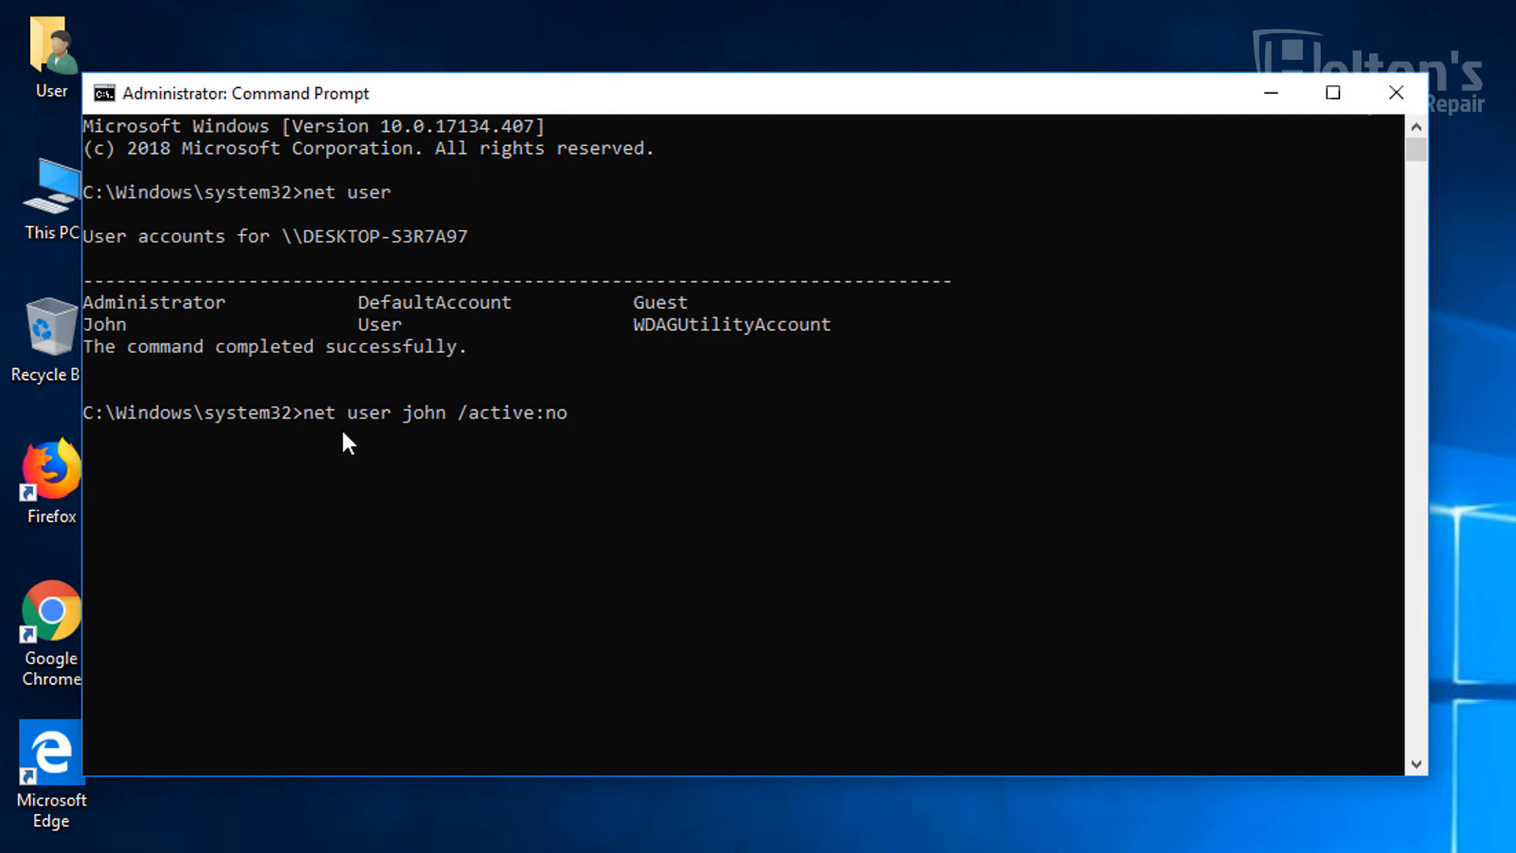
{"action": "mouse_move", "coordinate": [461, 470]}
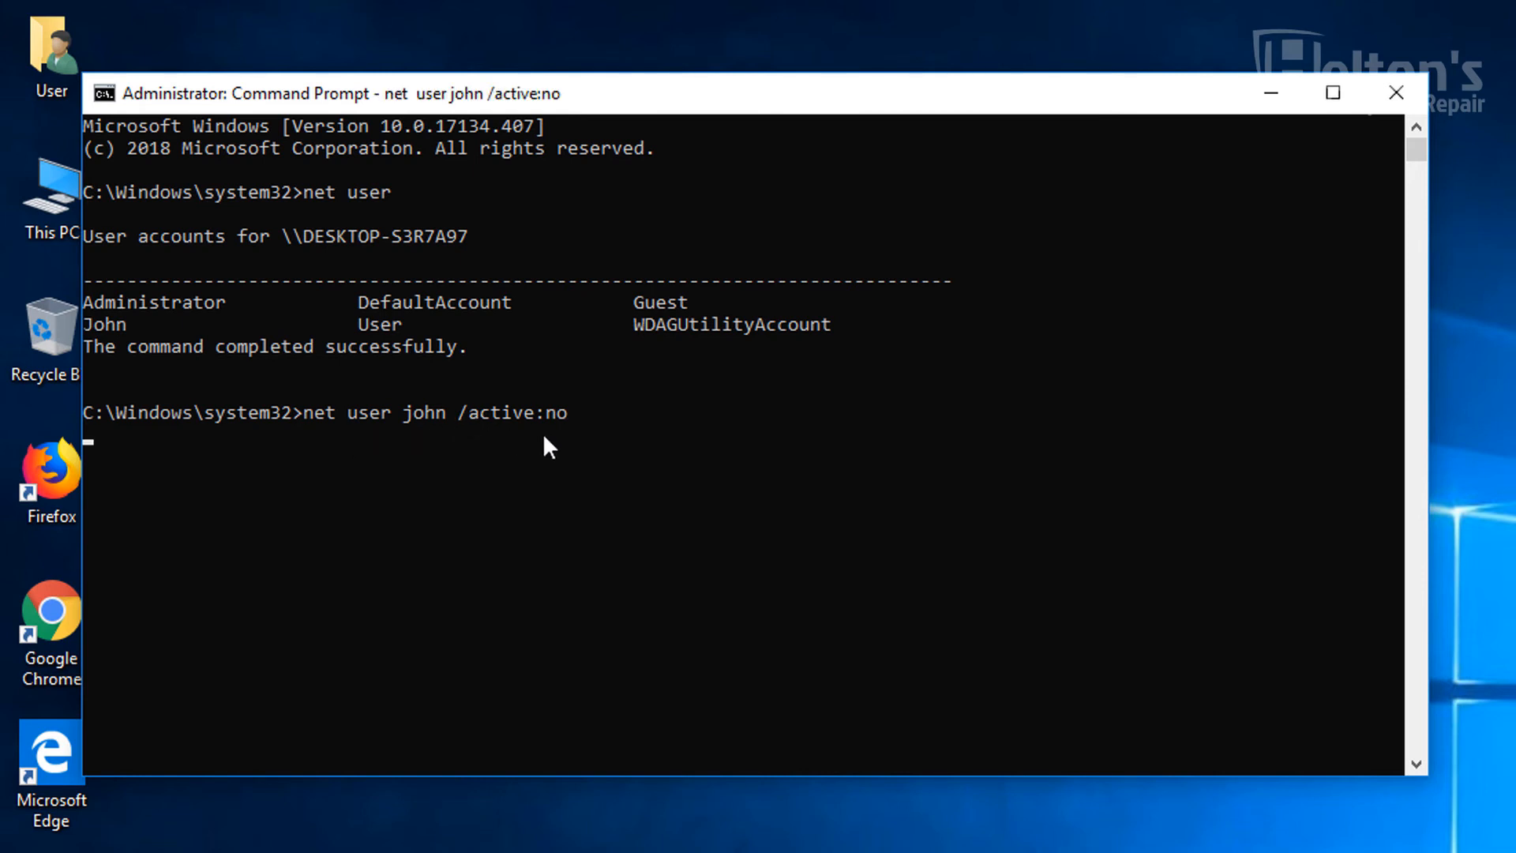
- Run net user john /active:no, deactivating the John account successfully
{"action": "key", "text": "Return"}
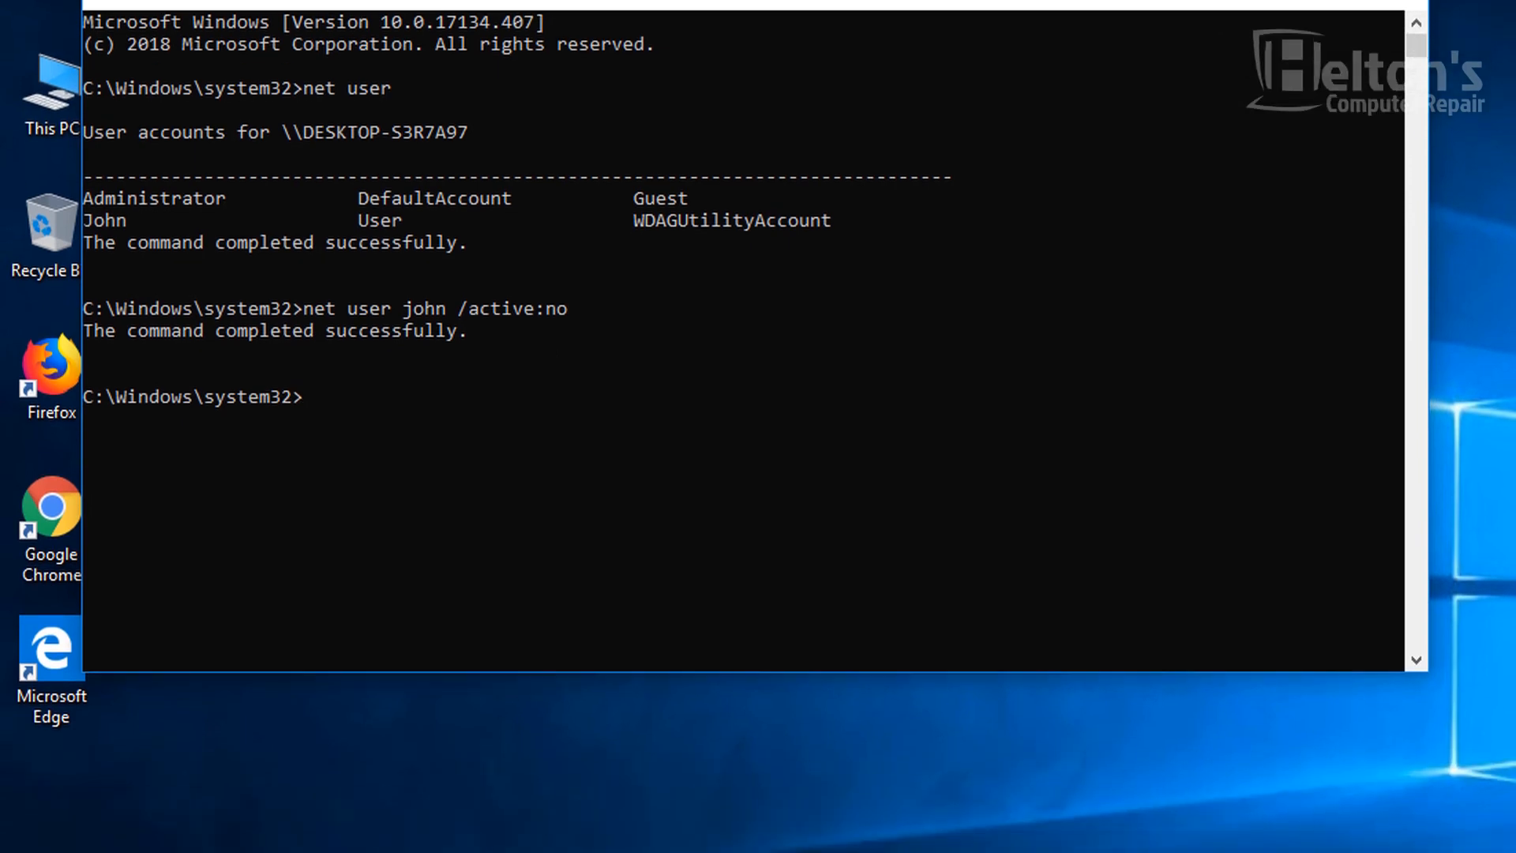
{"action": "left_click", "coordinate": [32, 826]}
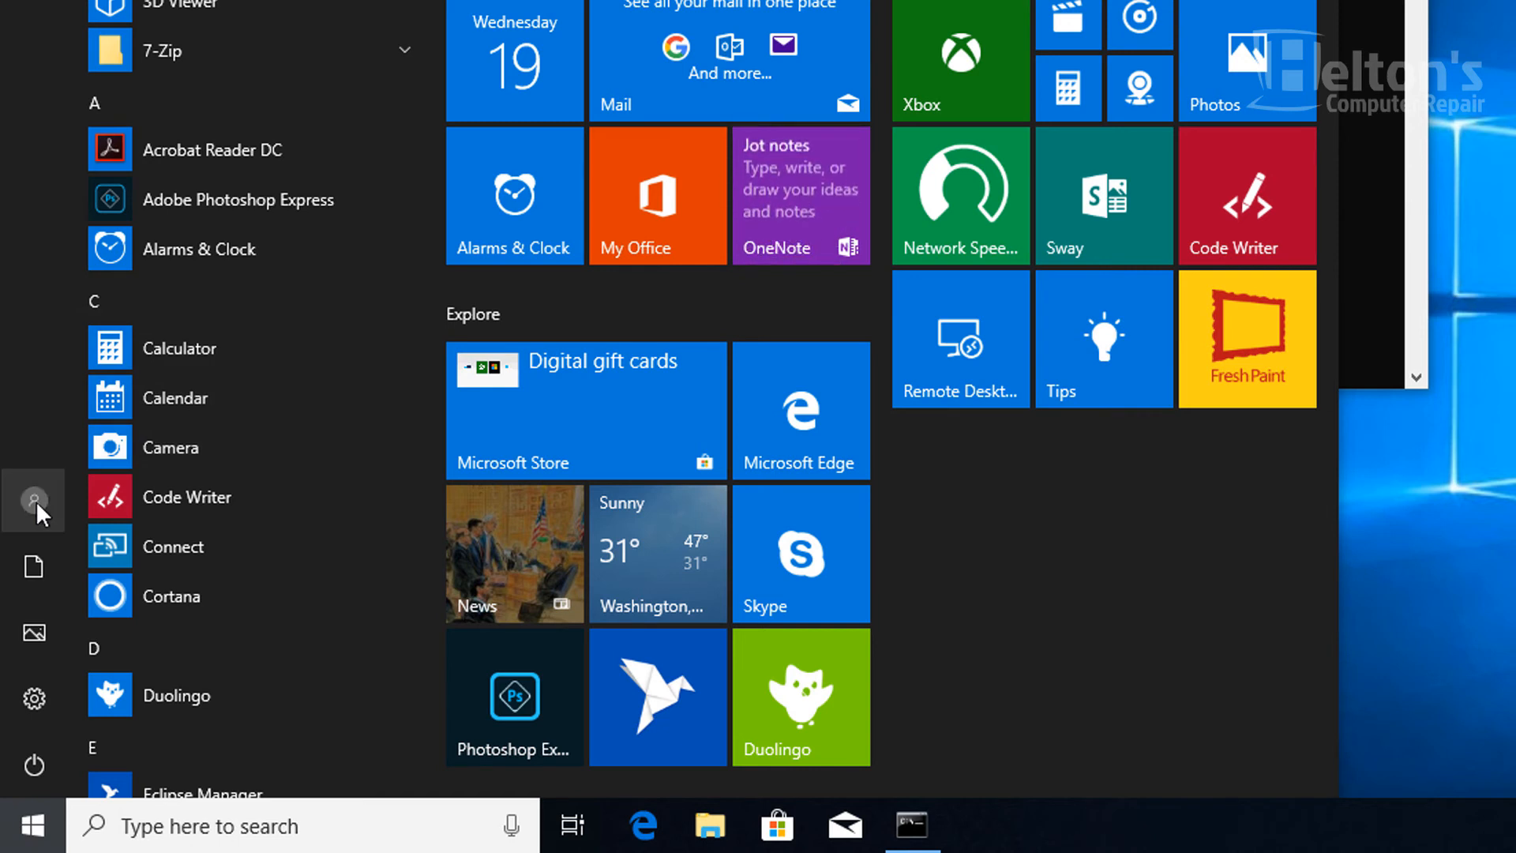
{"action": "left_click", "coordinate": [34, 500]}
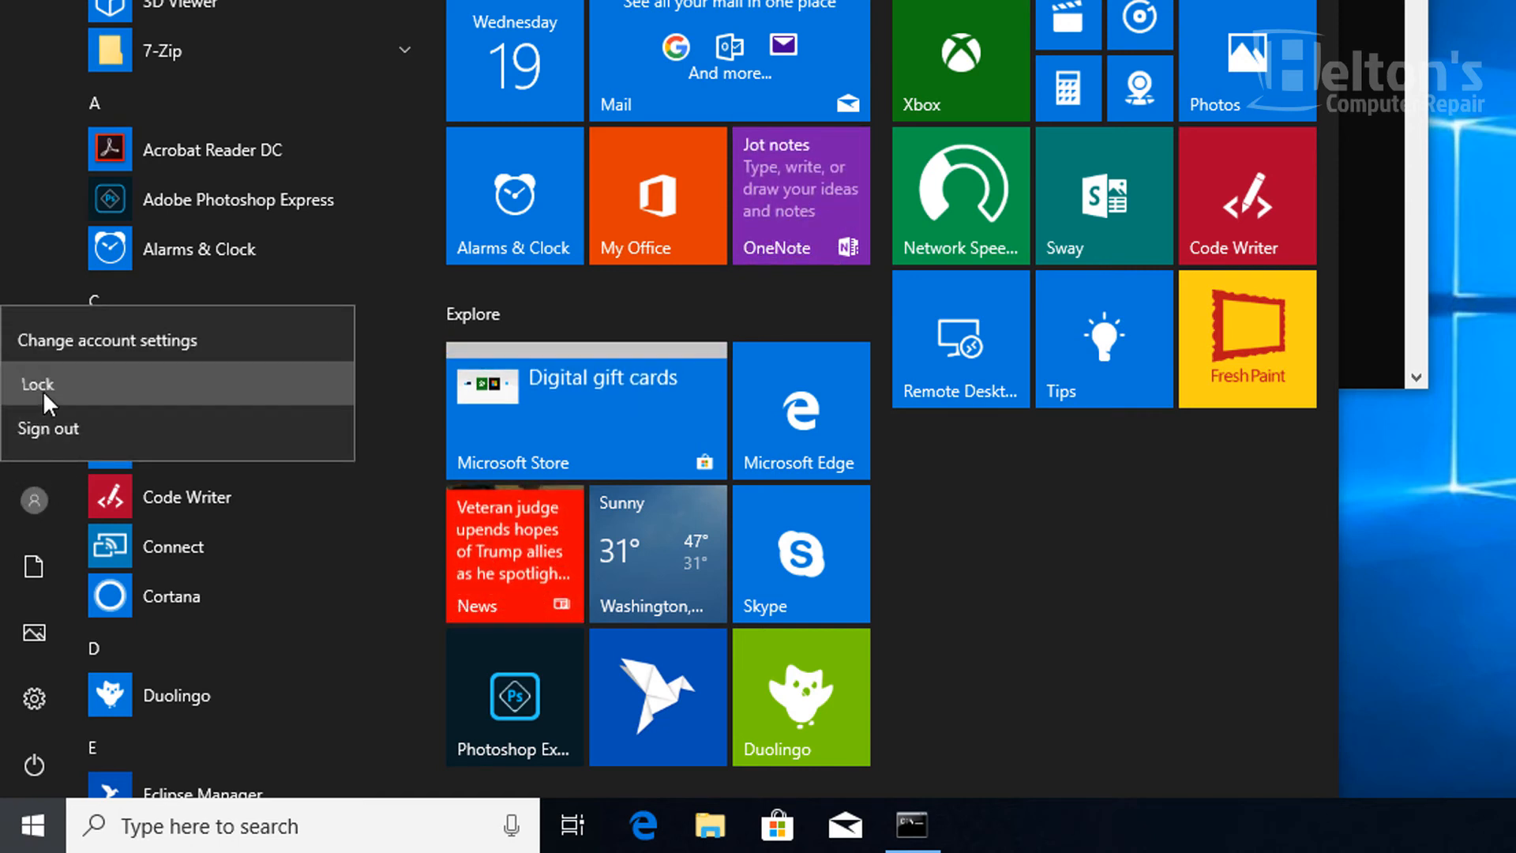
{"action": "left_click", "coordinate": [38, 384]}
{"action": "type", "text": "net user"}
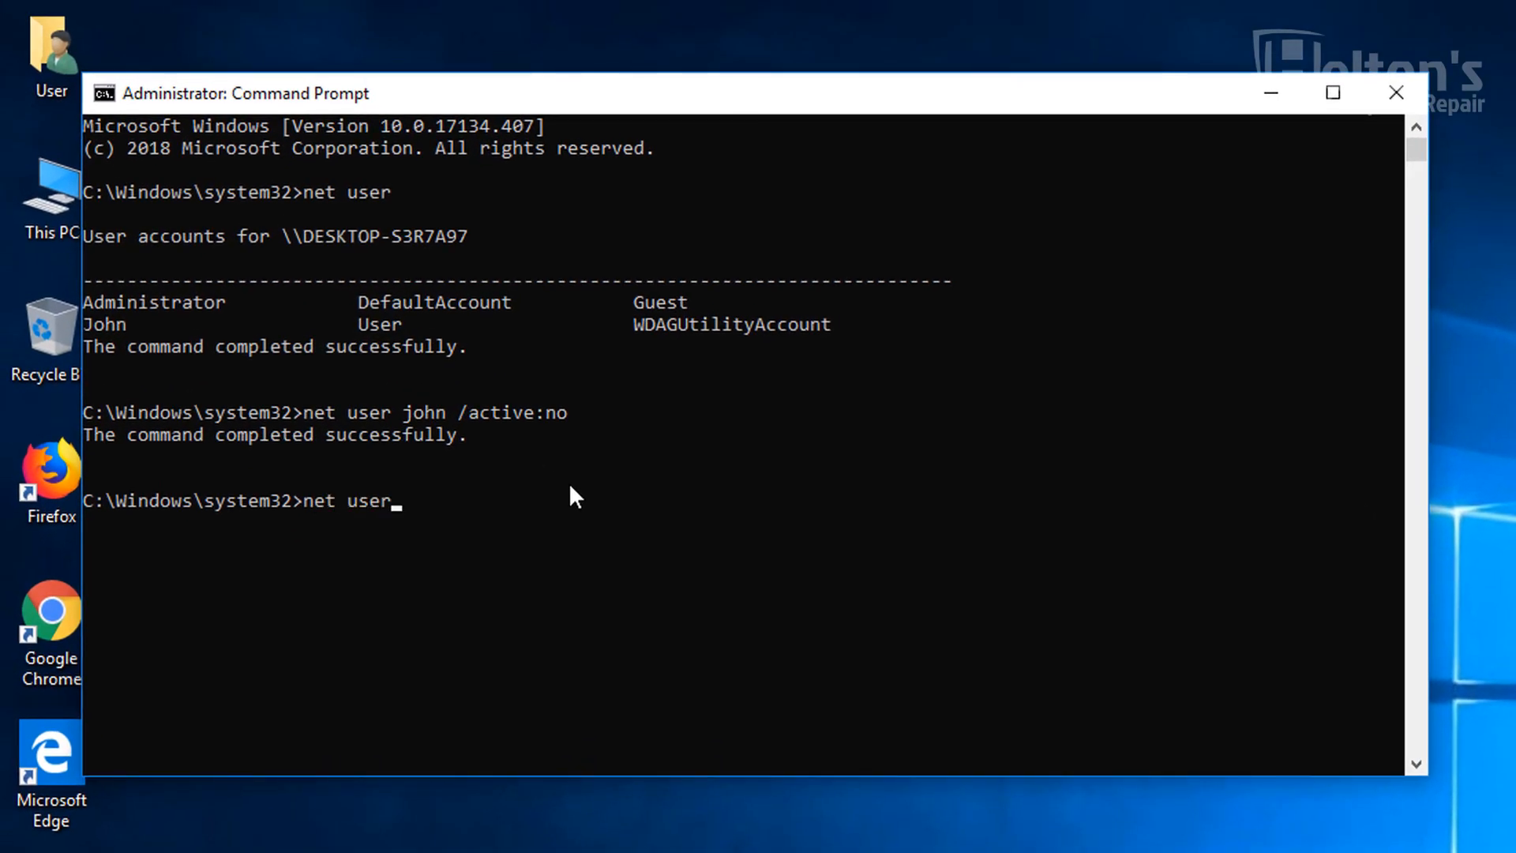
- Run net user john /active with no value given
{"action": "type", "text": "john"}
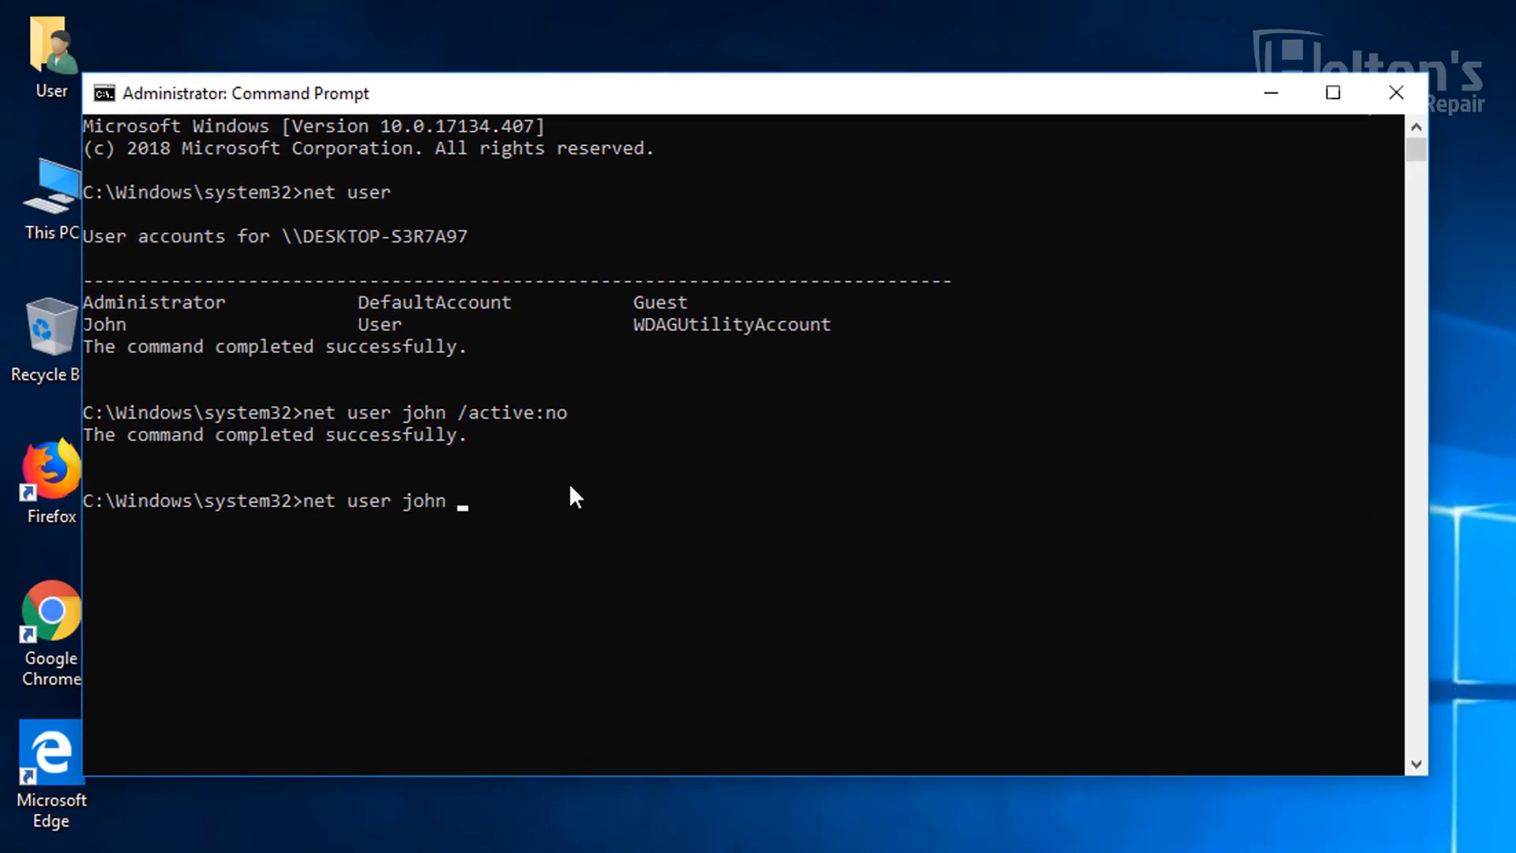
{"action": "type", "text": "/ac"}
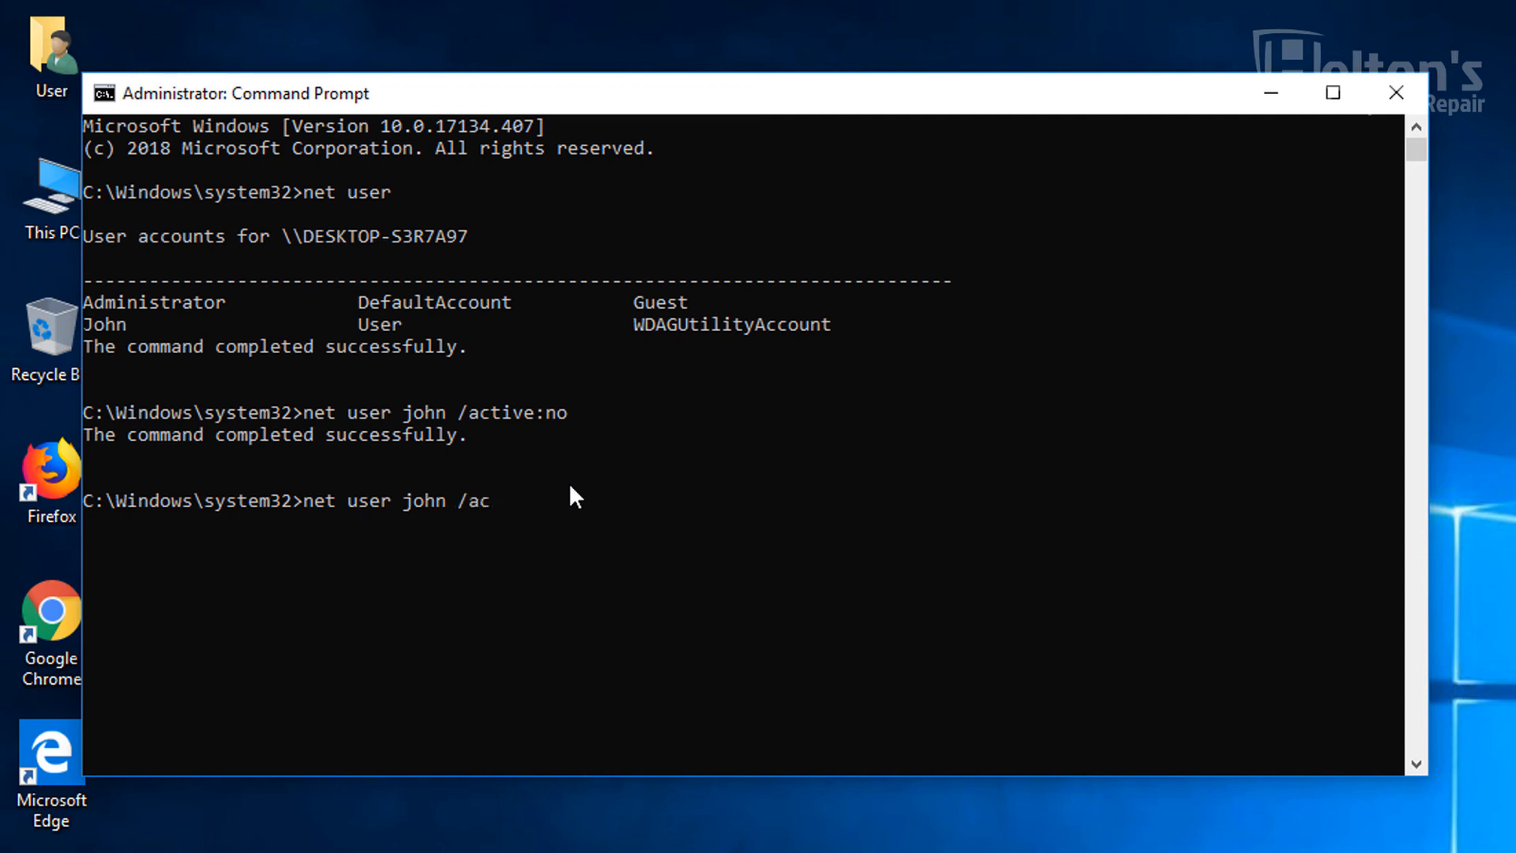
{"action": "type", "text": "tive"}
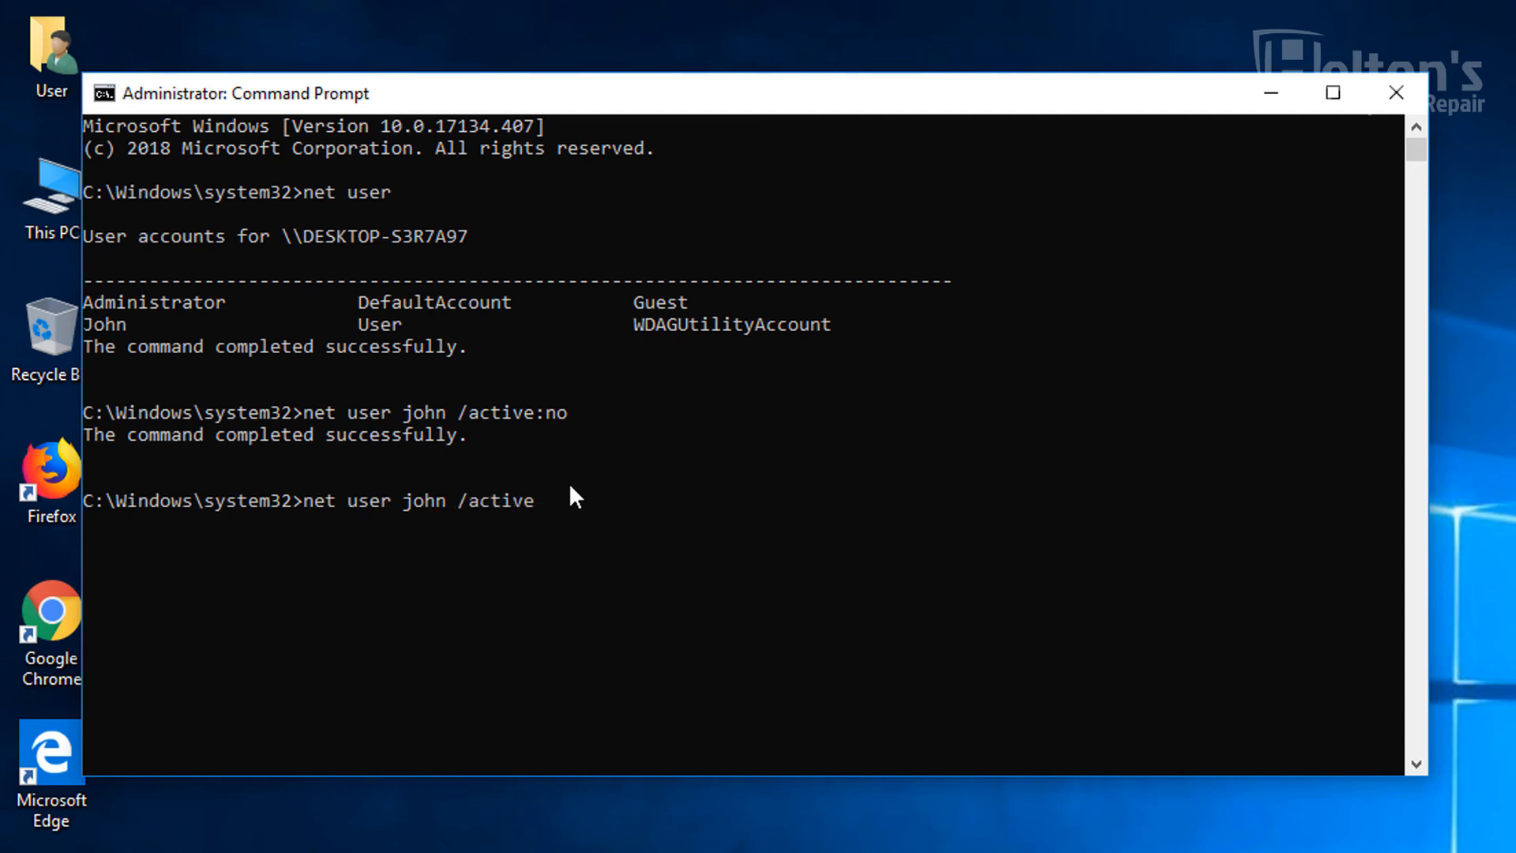
{"action": "key", "text": "Return"}
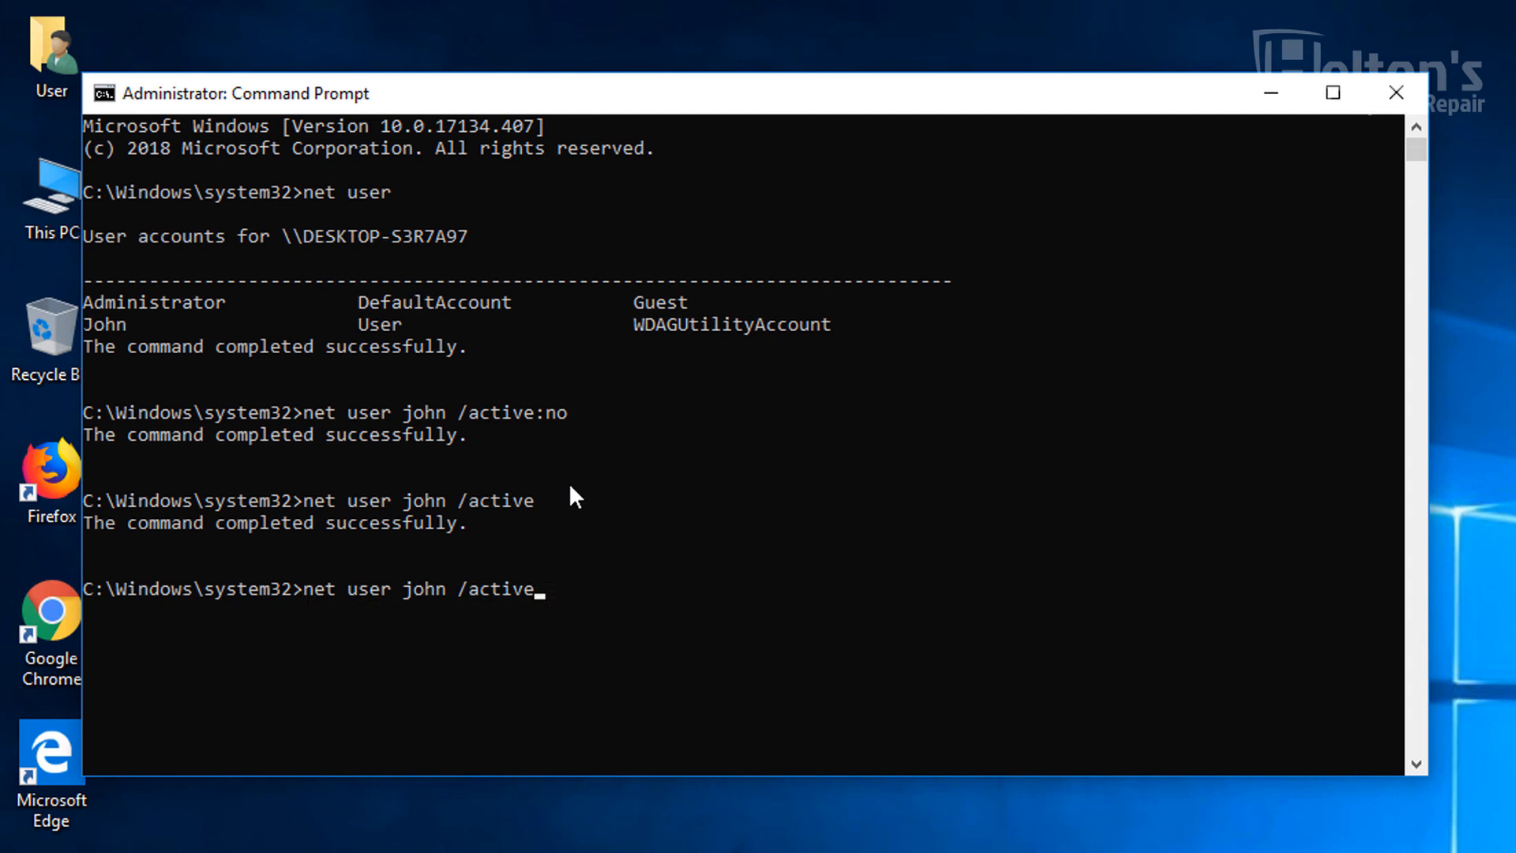
- Run net user john /active:yes to reactivate John, then close Command Prompt
{"action": "type", "text": ":"}
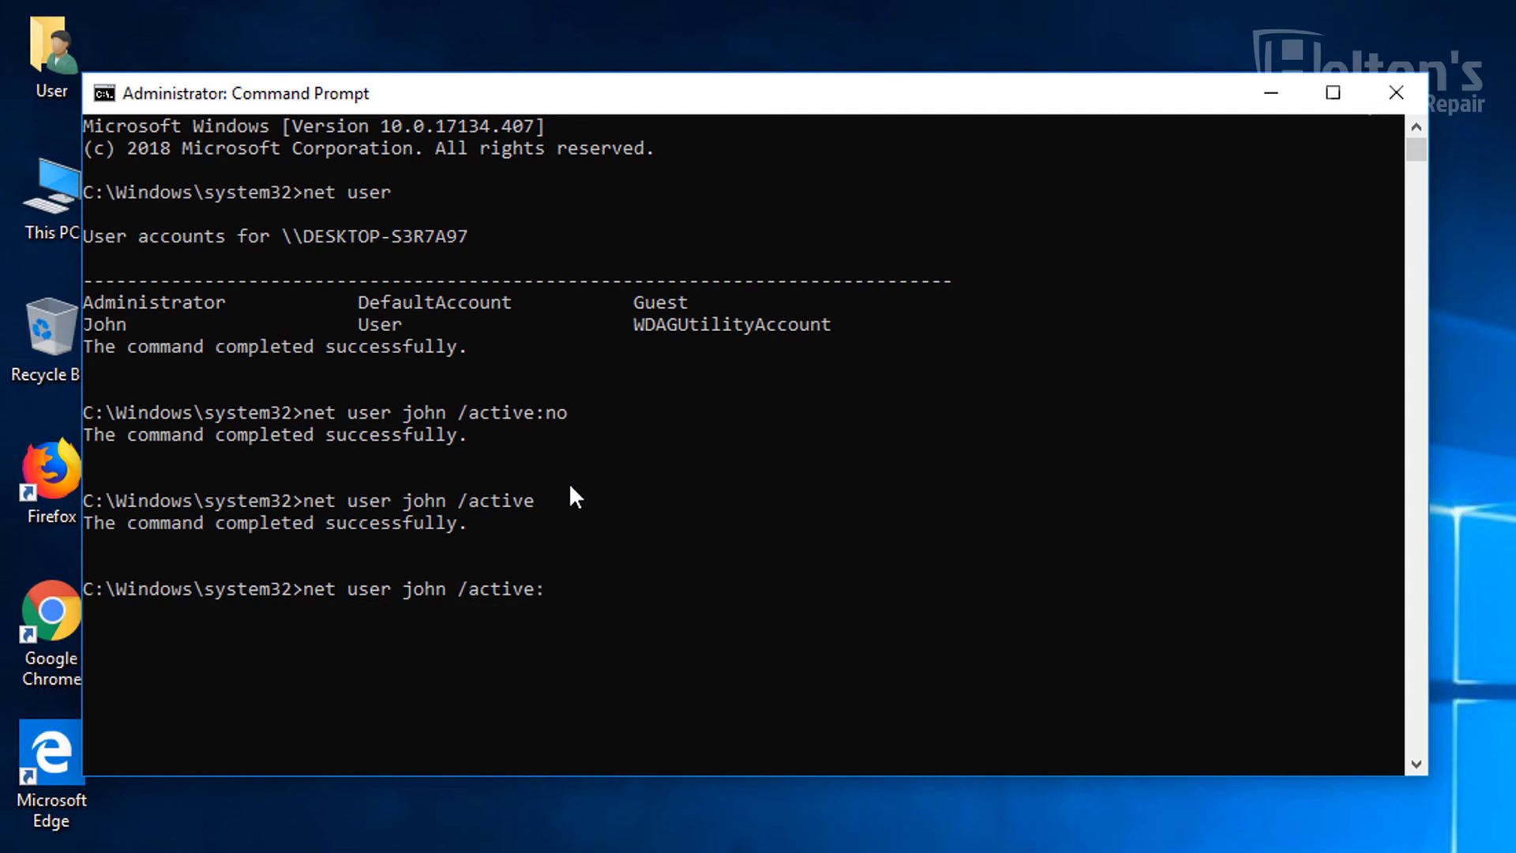
{"action": "type", "text": "yes"}
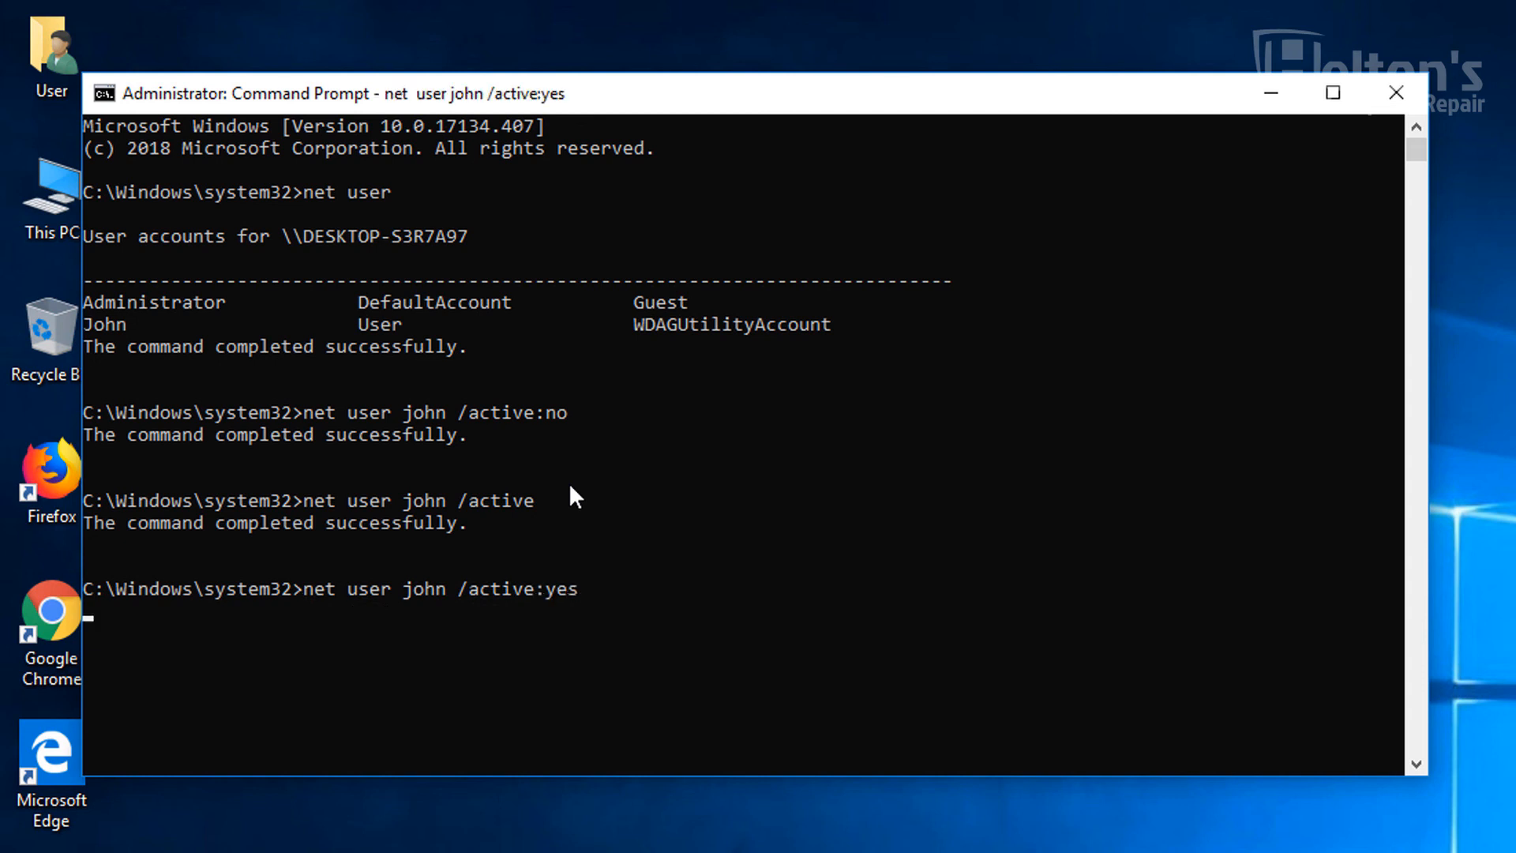
{"action": "key", "text": "Return"}
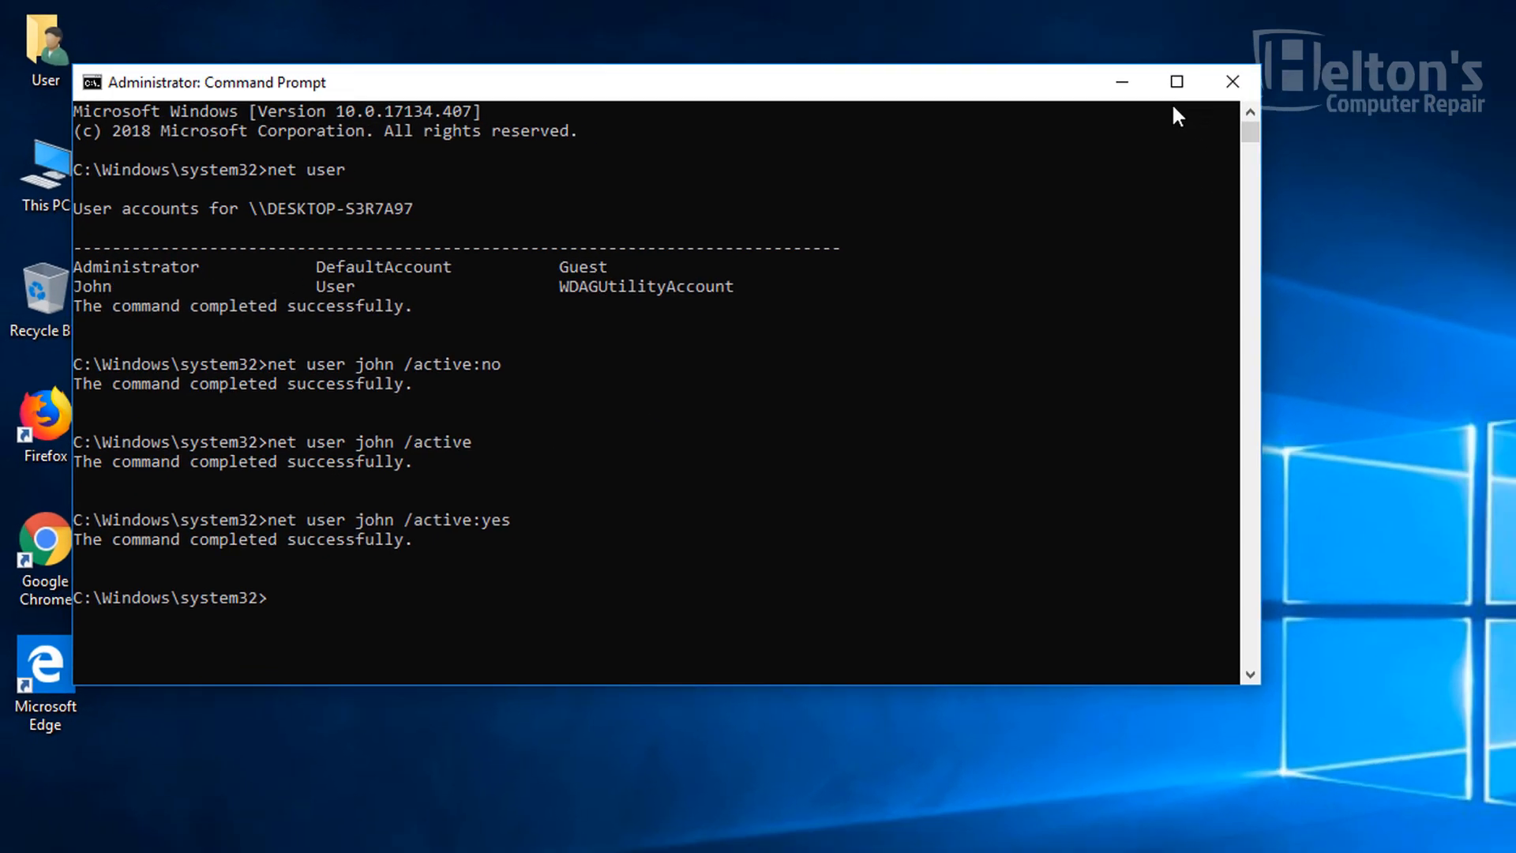
{"action": "left_click", "coordinate": [1231, 82]}
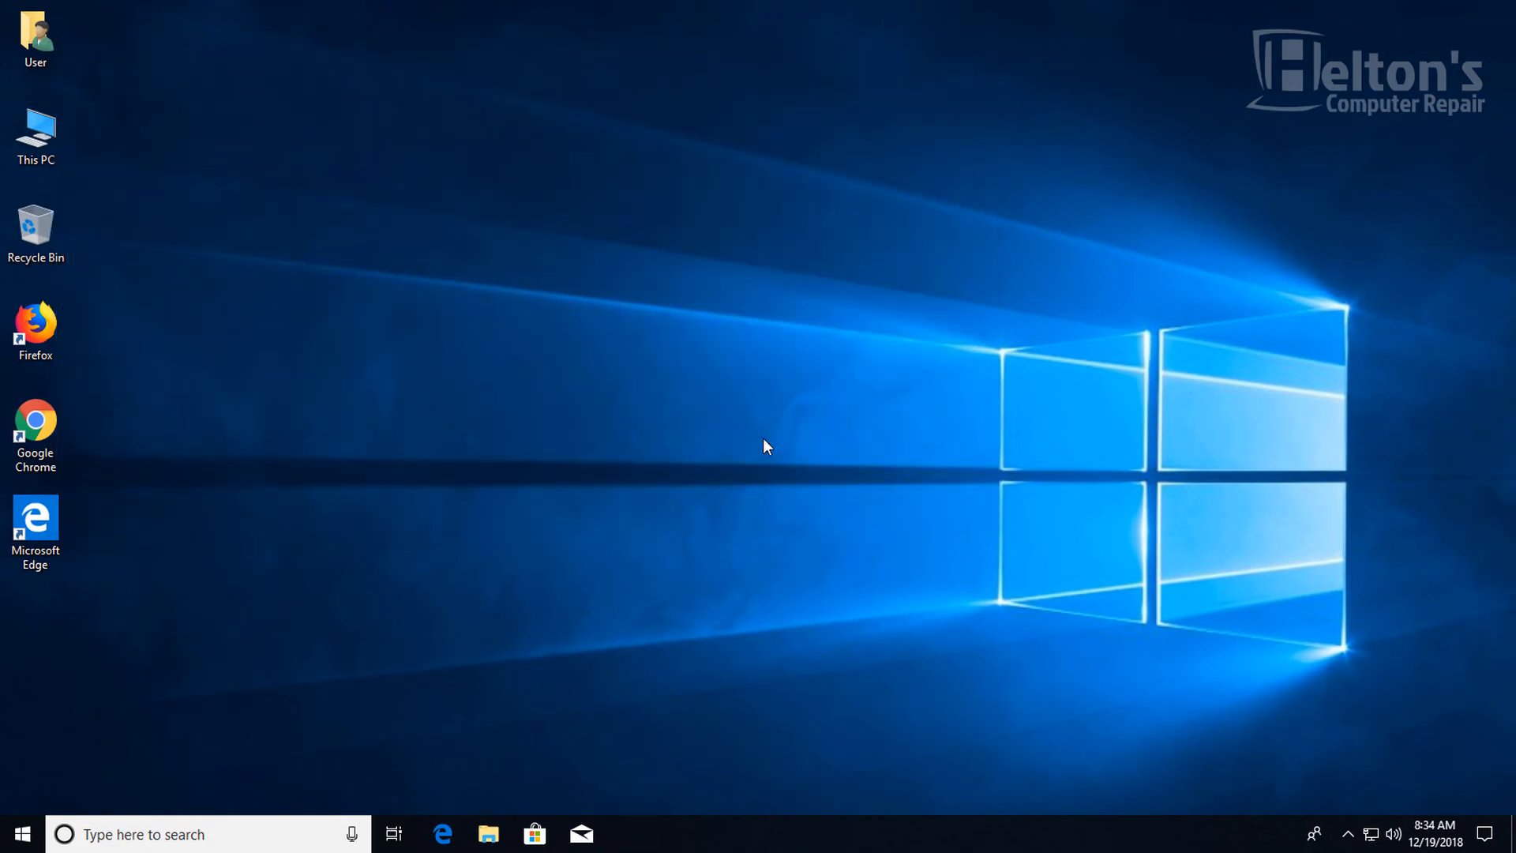